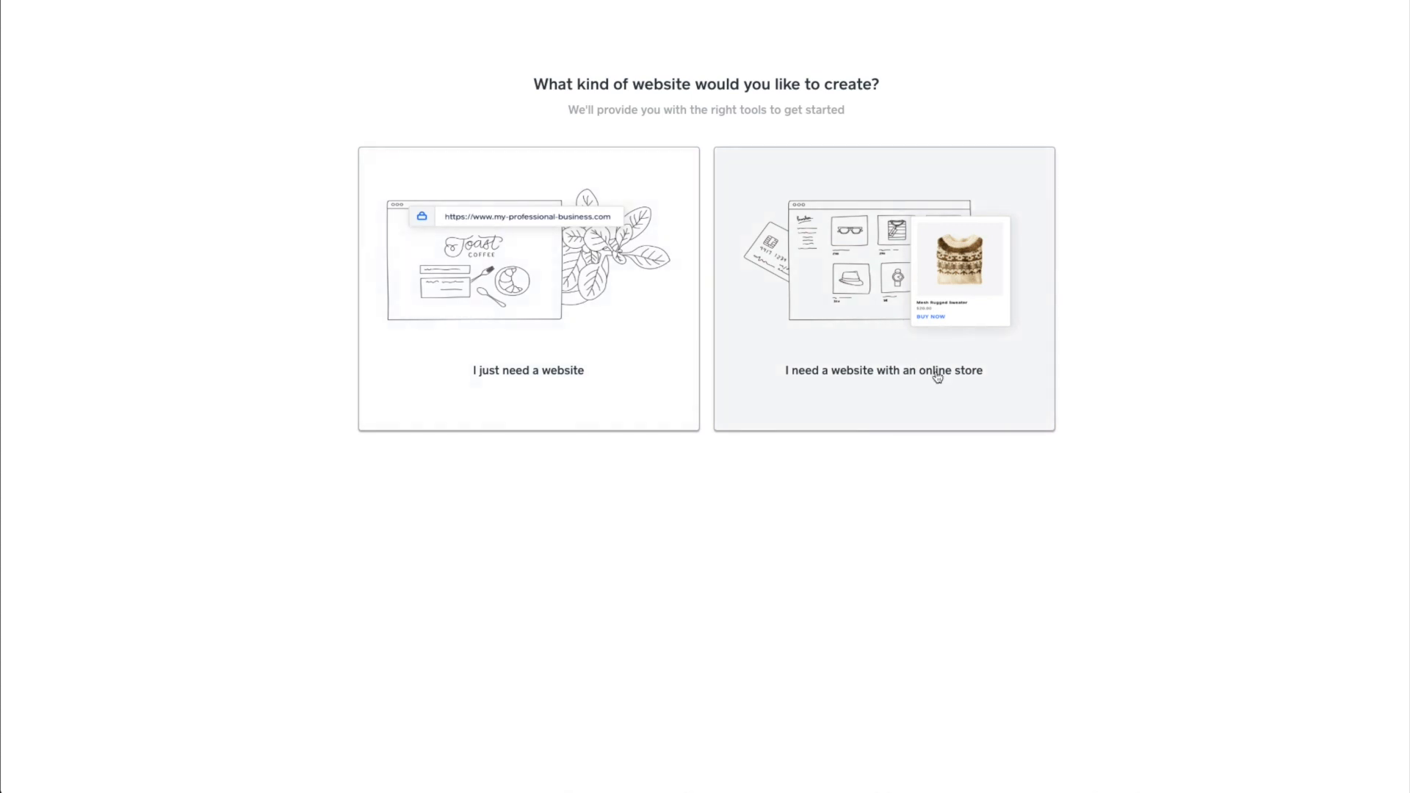
mouse_move(870, 373)
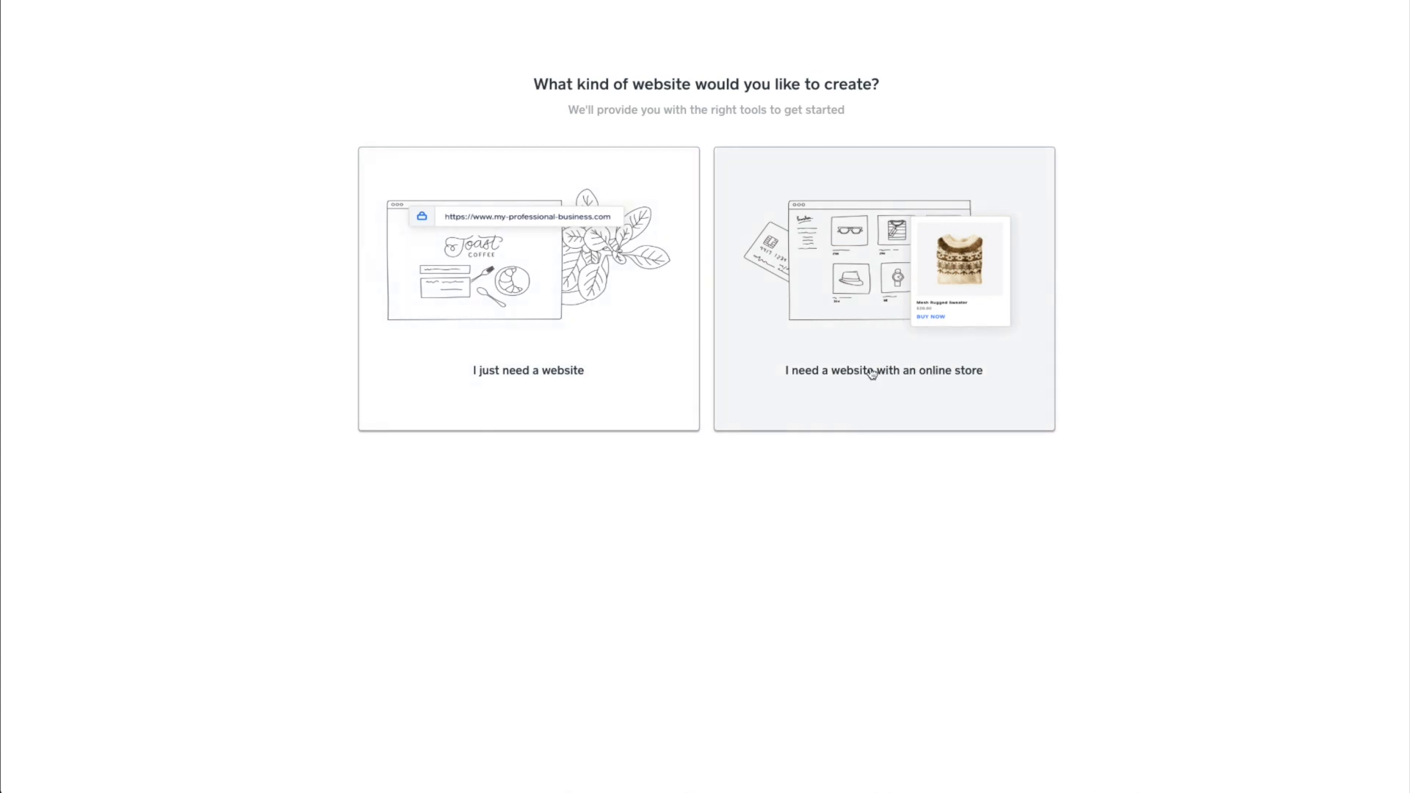
Choose the online store website type to bring up the theme gallery
click(528, 370)
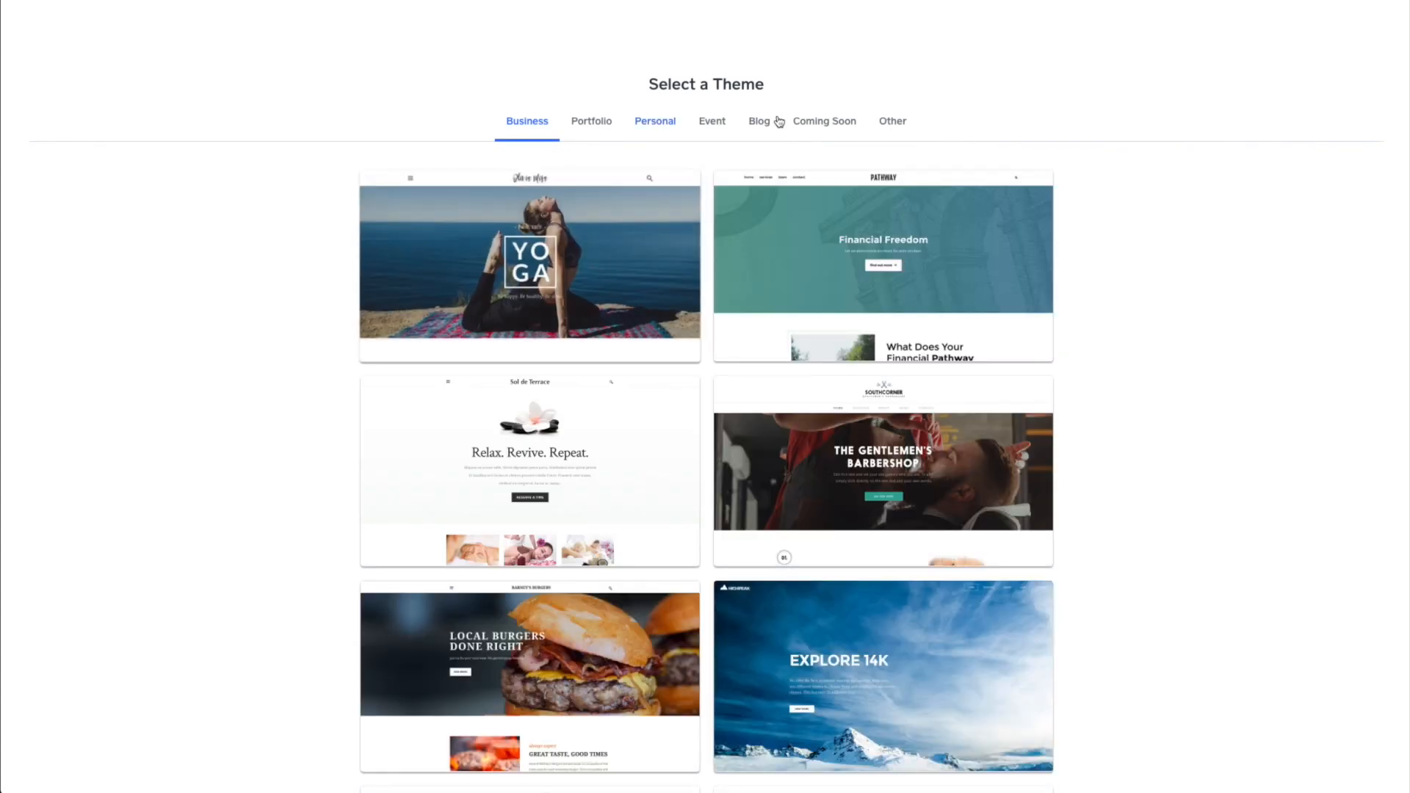
mouse_move(620, 500)
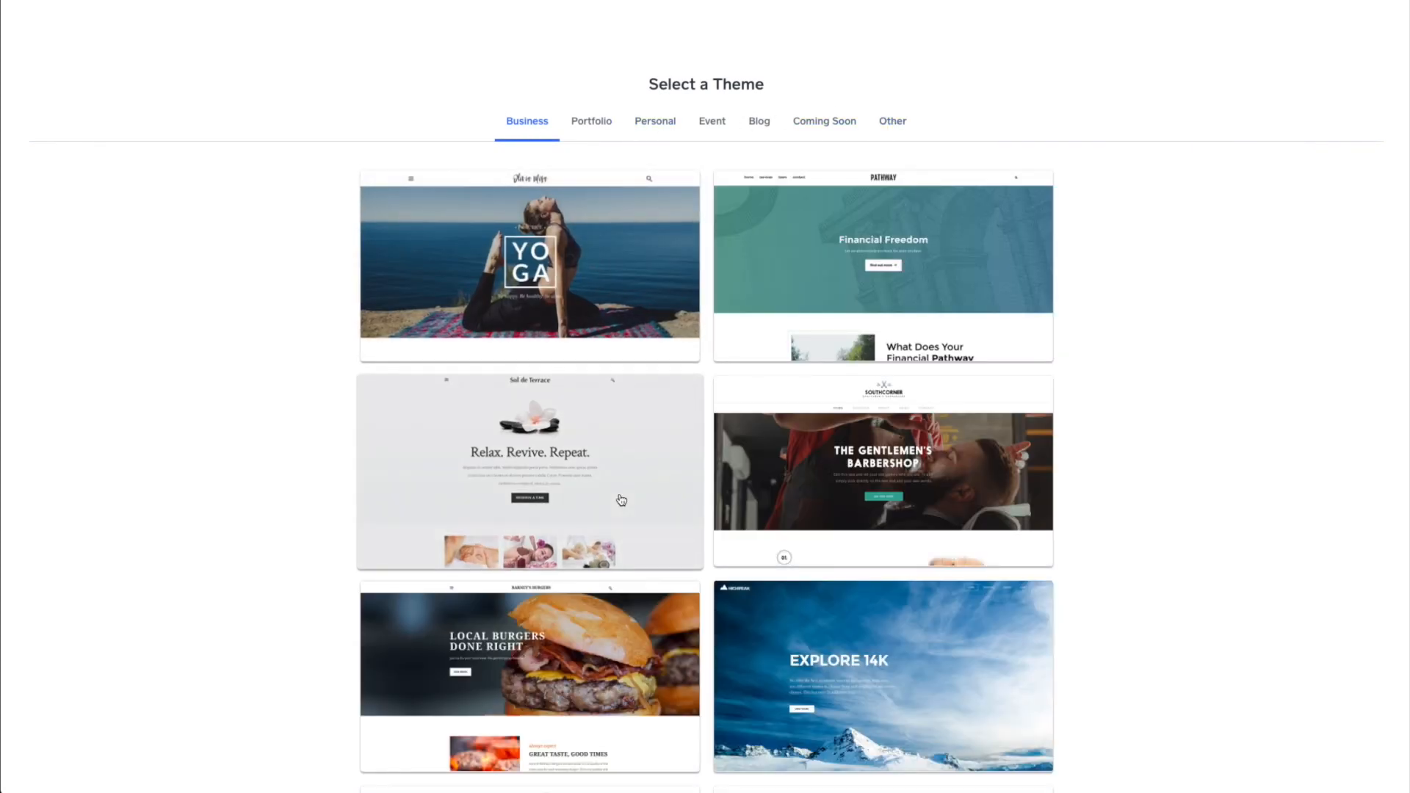
Browse the Portfolio, Personal, Event and Blog themes, then scroll the Portfolio list
click(590, 120)
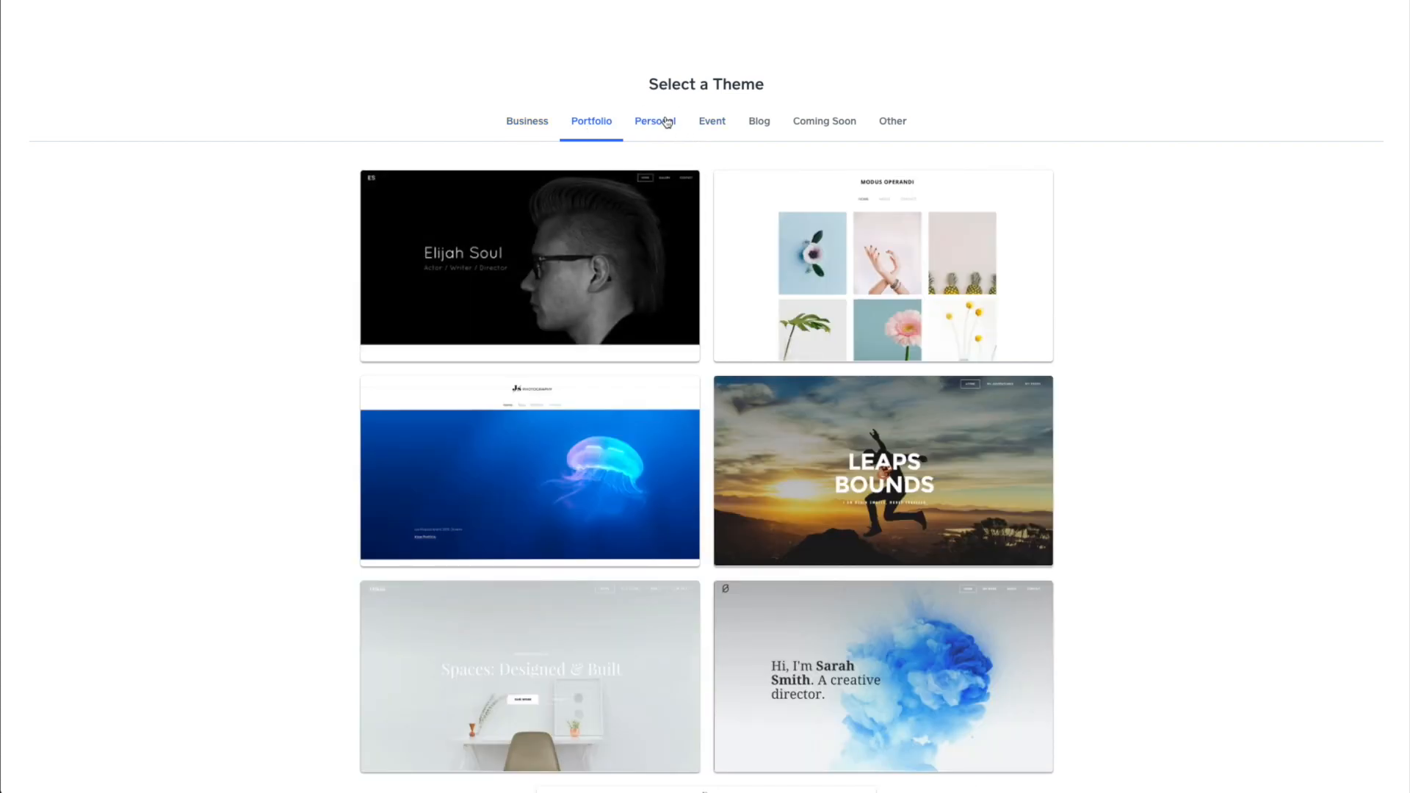
click(654, 120)
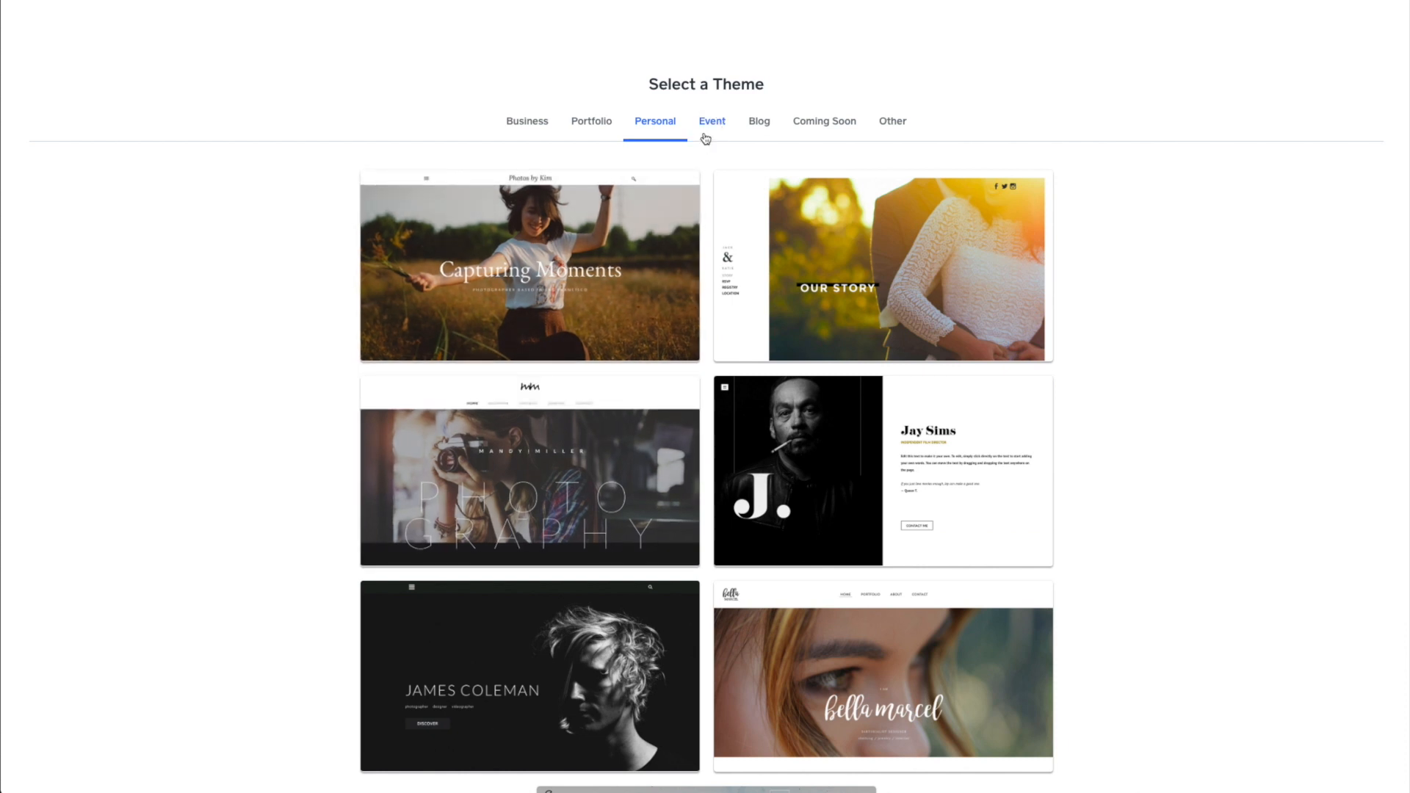
click(711, 120)
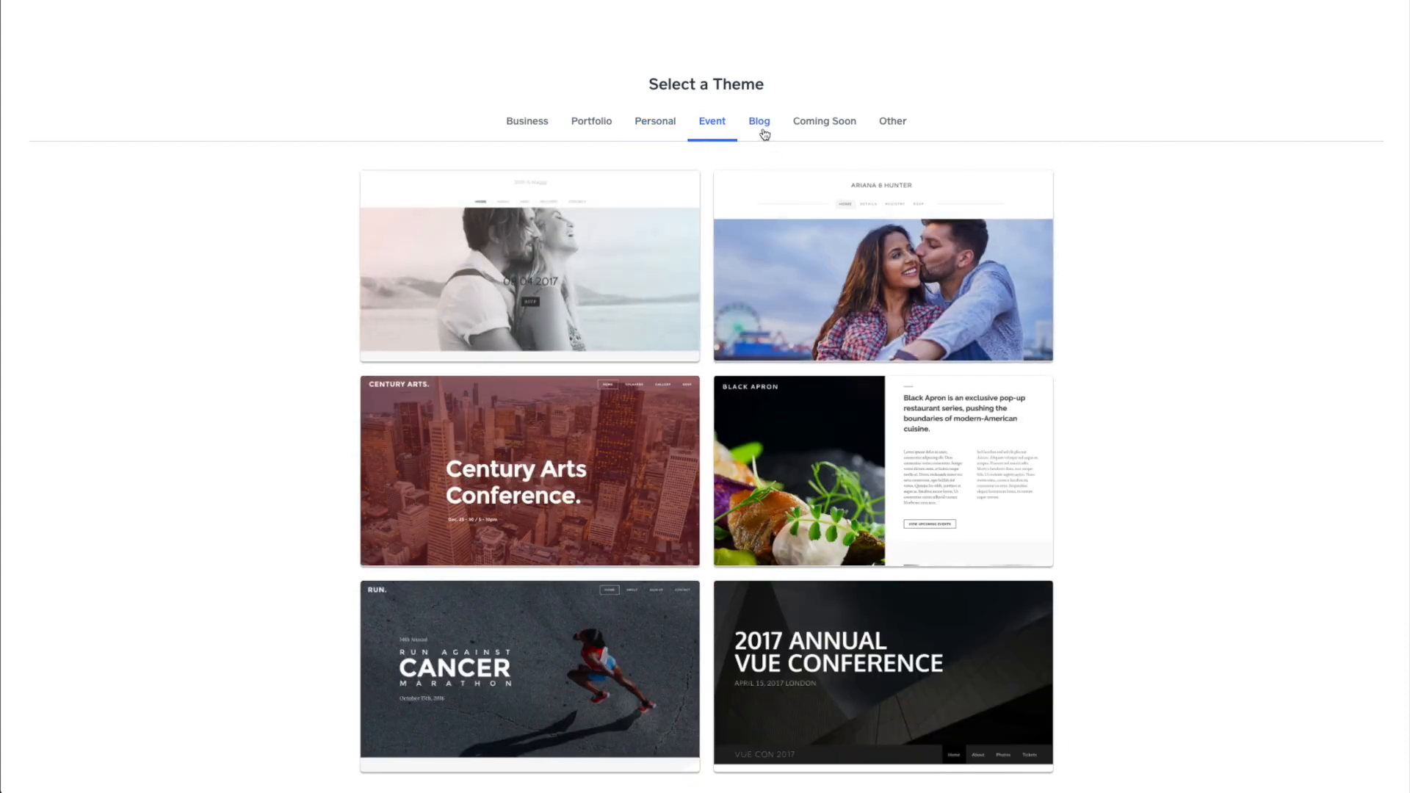
click(758, 120)
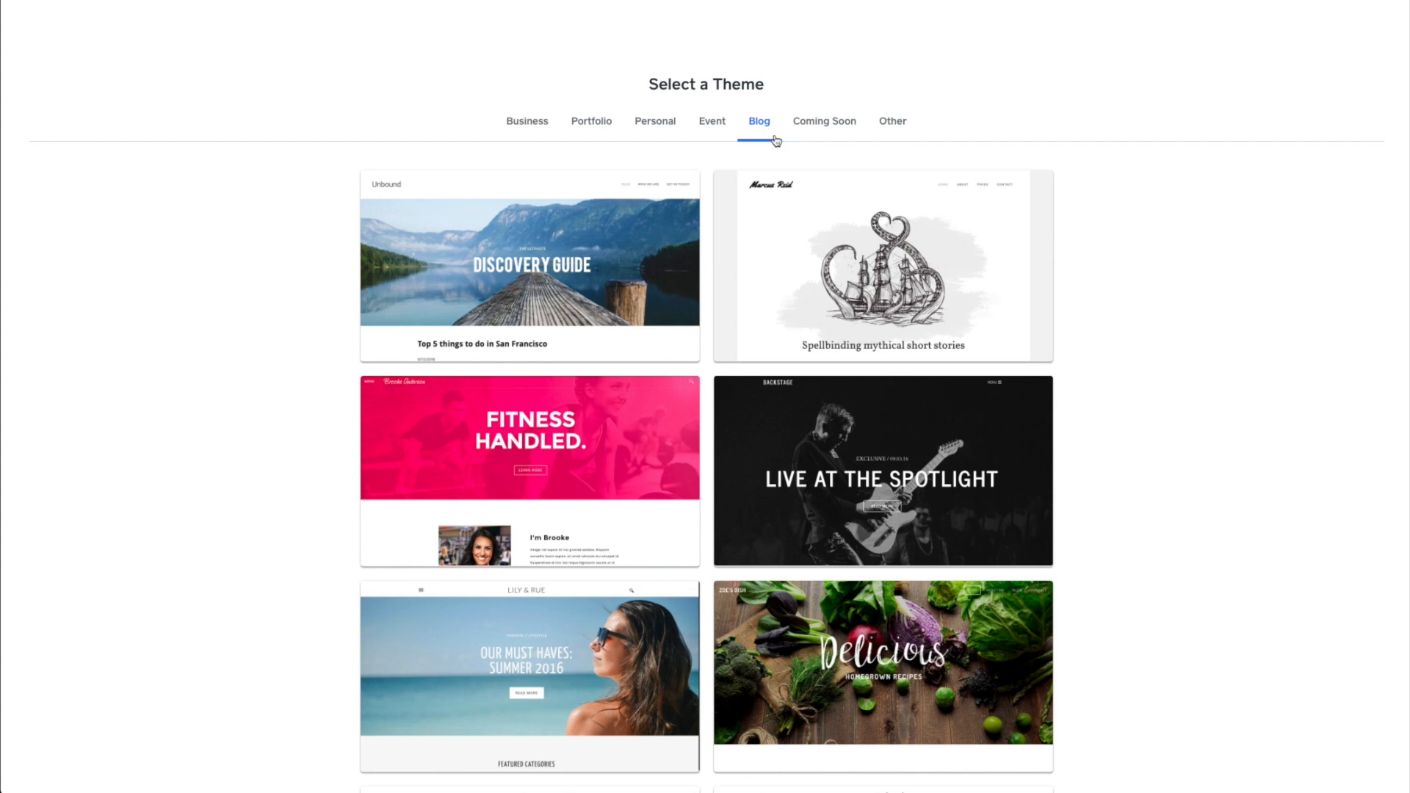
click(590, 120)
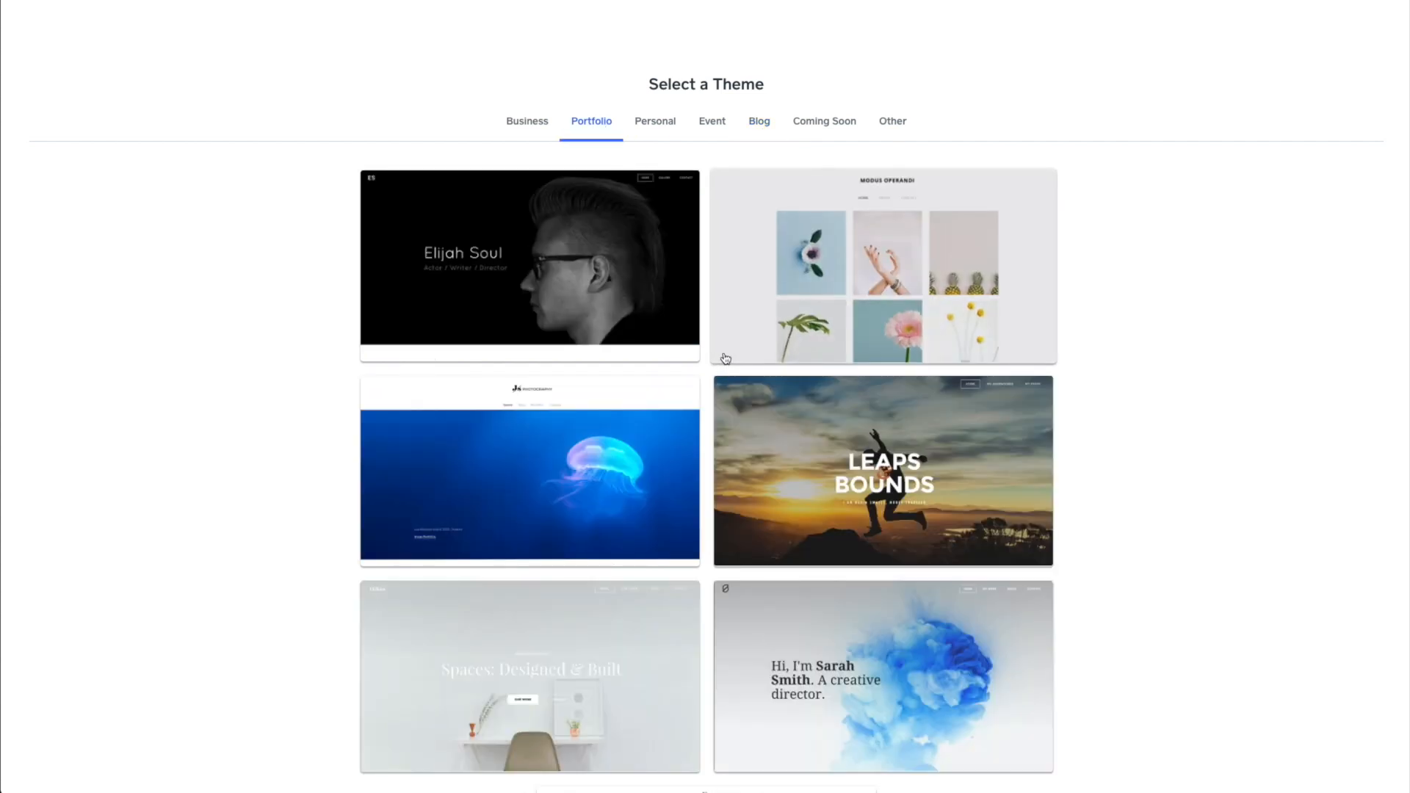
scroll(down, 3)
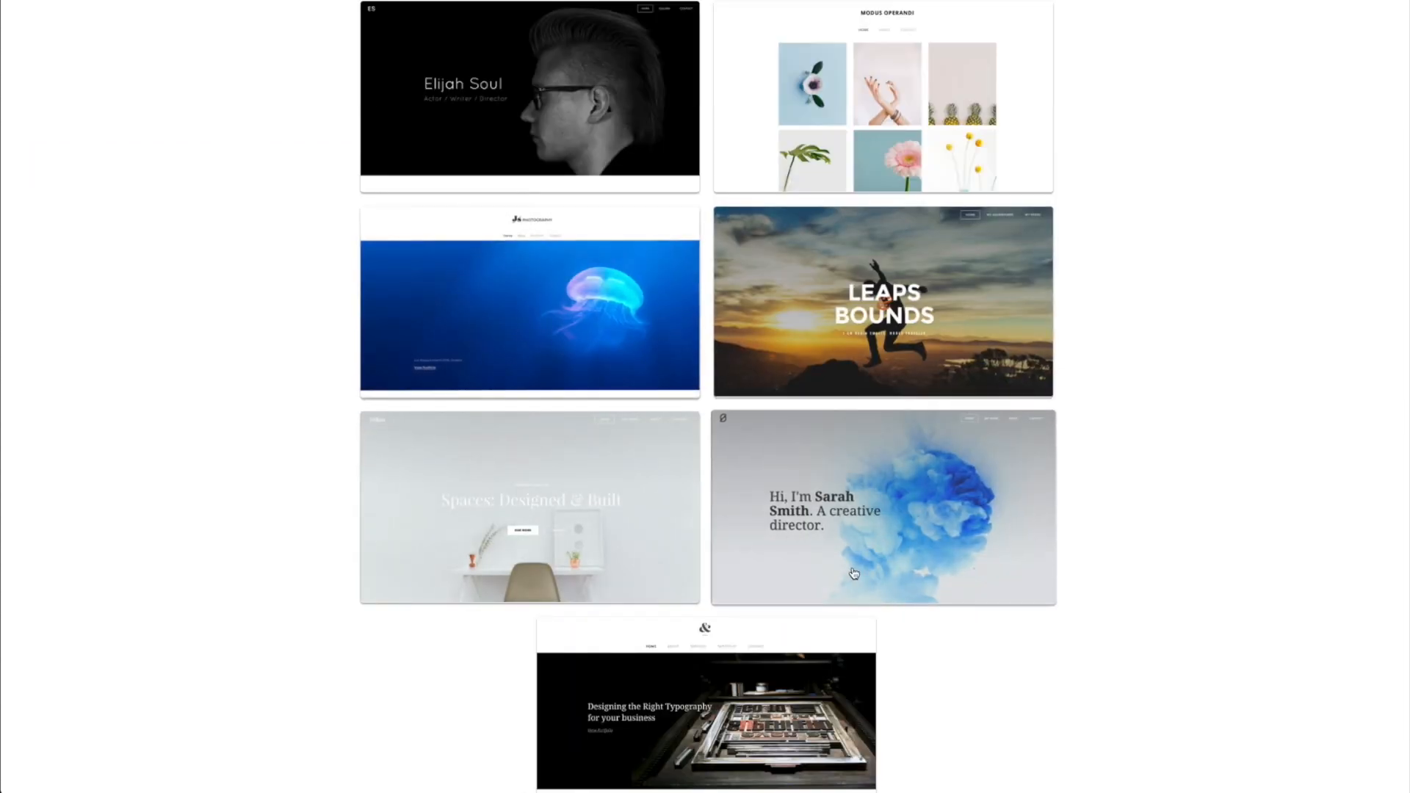
scroll(down, 3)
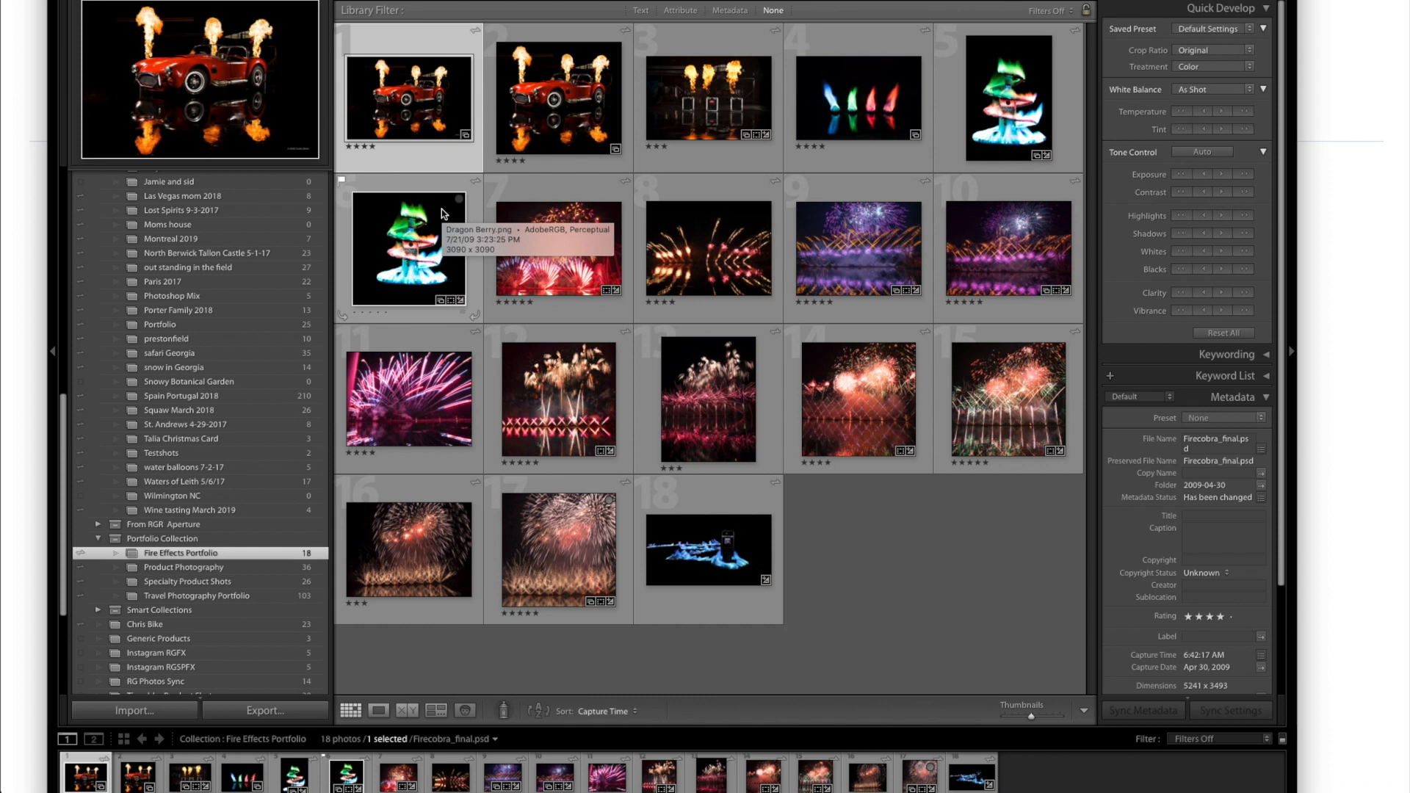
mouse_move(348, 414)
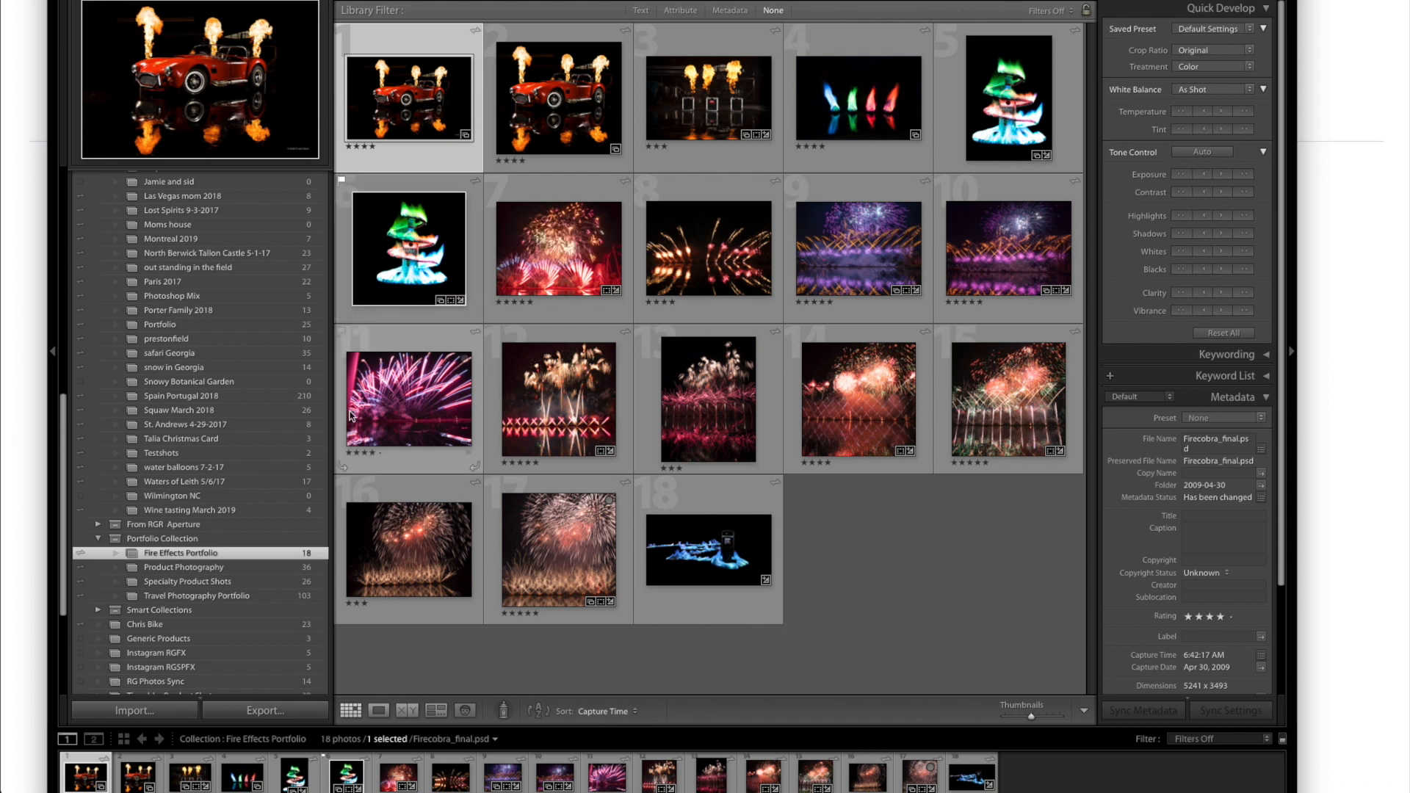
View the Product Photography collection, then the 26-photo Specialty Product Shots collection
click(183, 568)
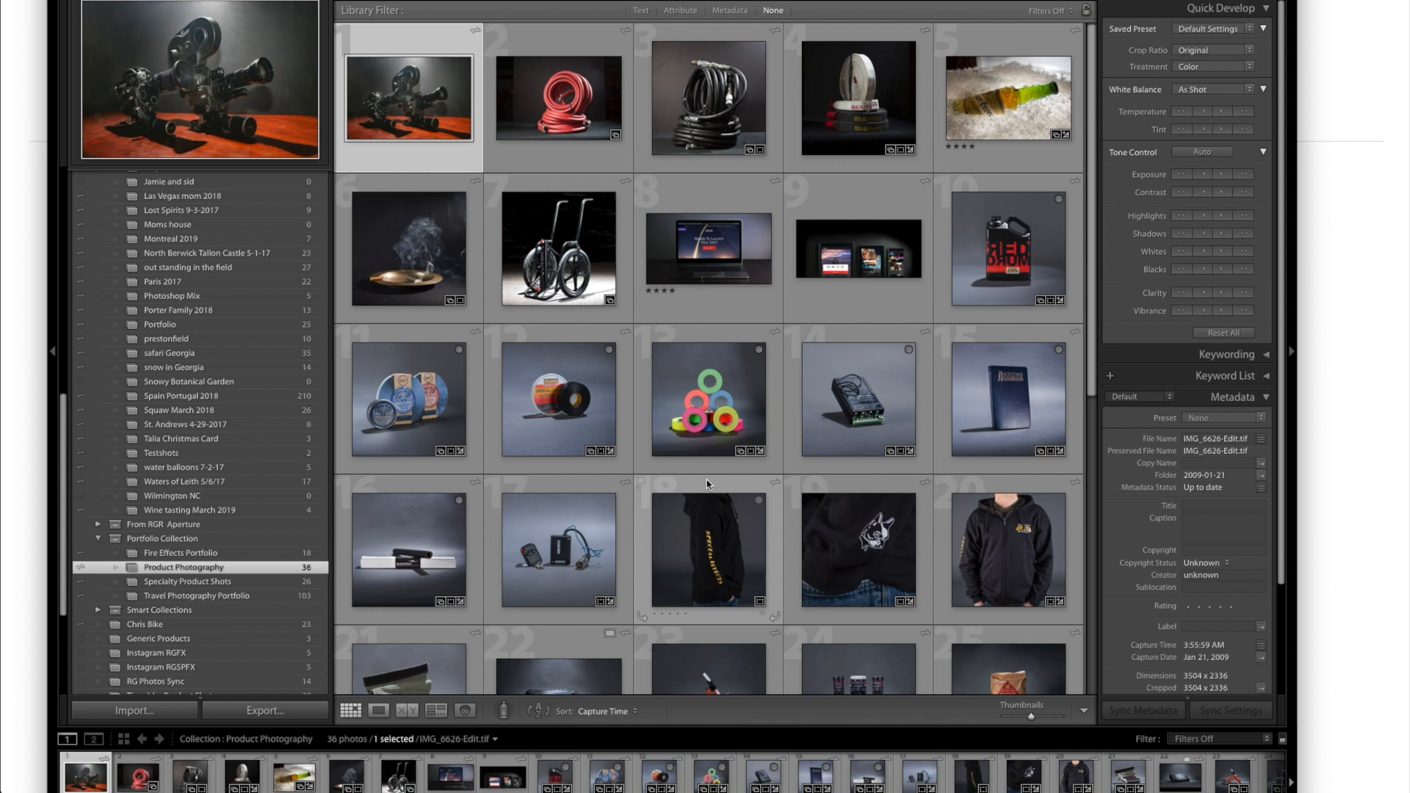
click(187, 581)
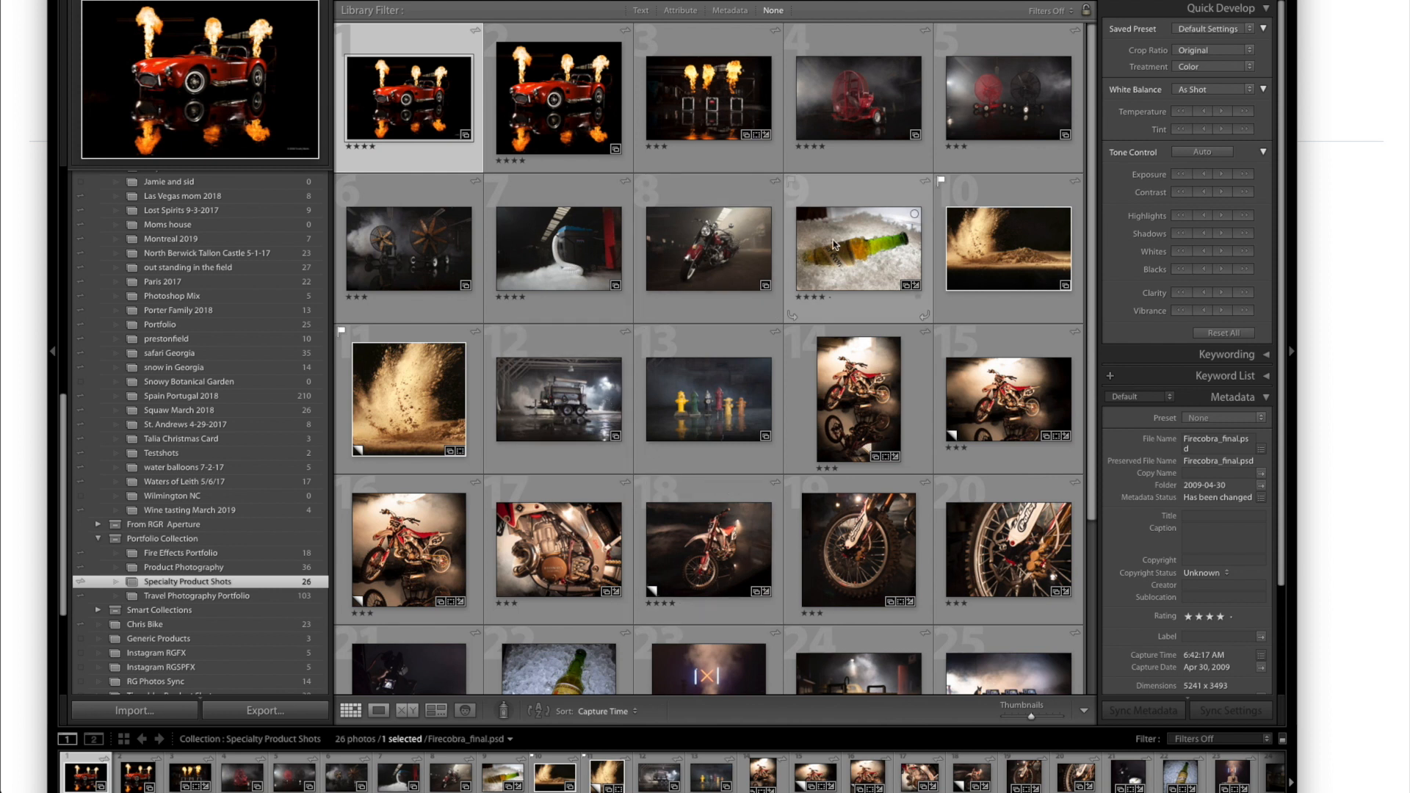
mouse_move(833, 245)
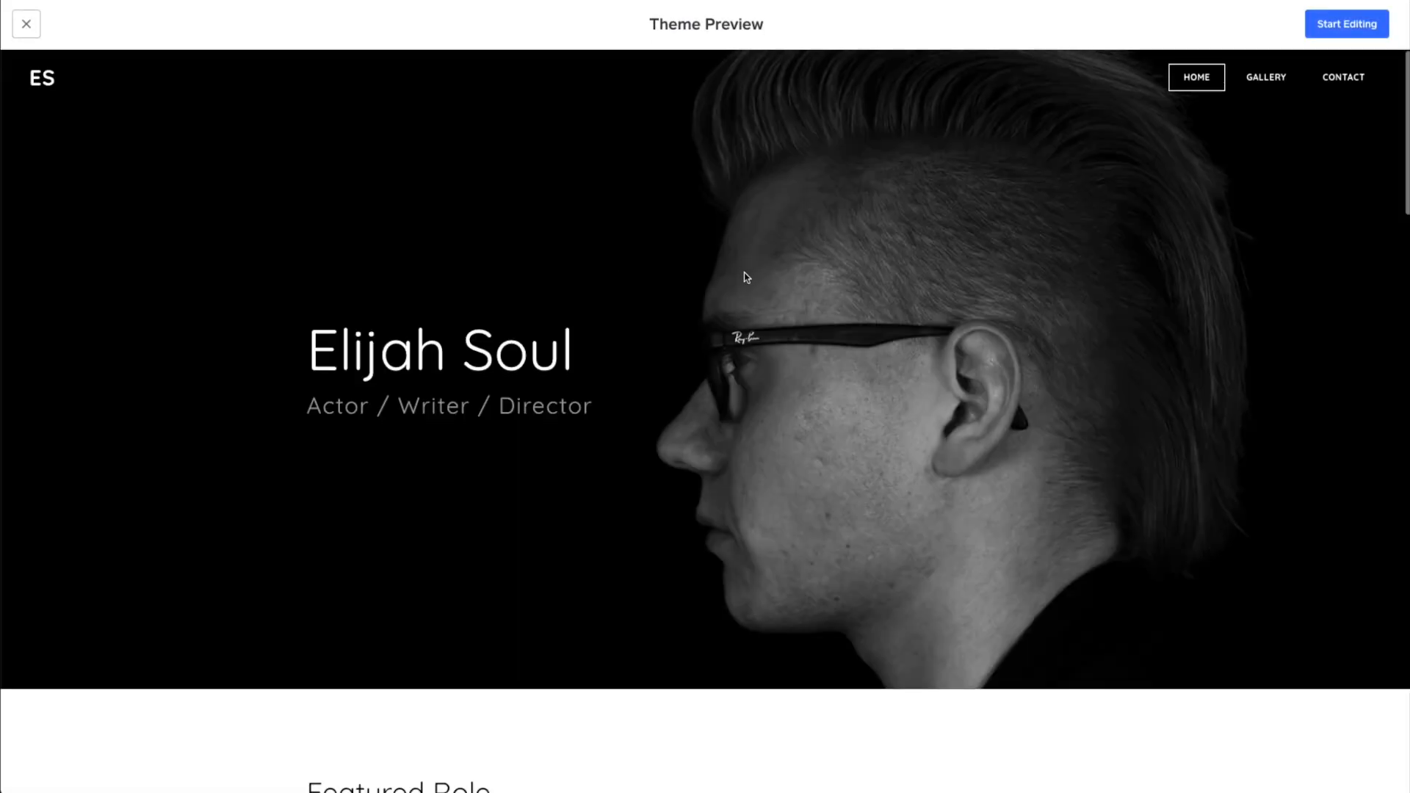
Scroll the Elijah Soul home page preview, then scroll through its Gallery page images
scroll(down, 3)
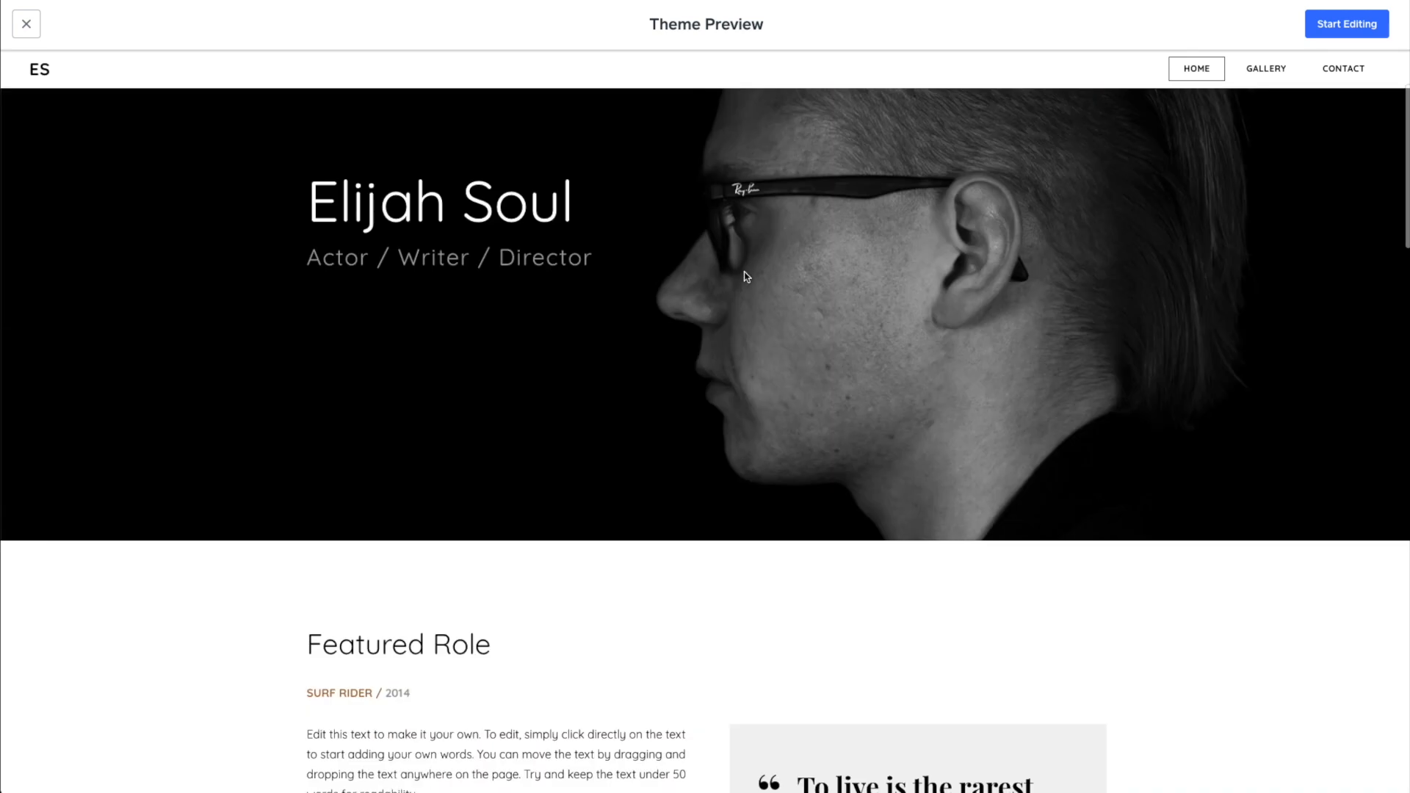
click(1265, 68)
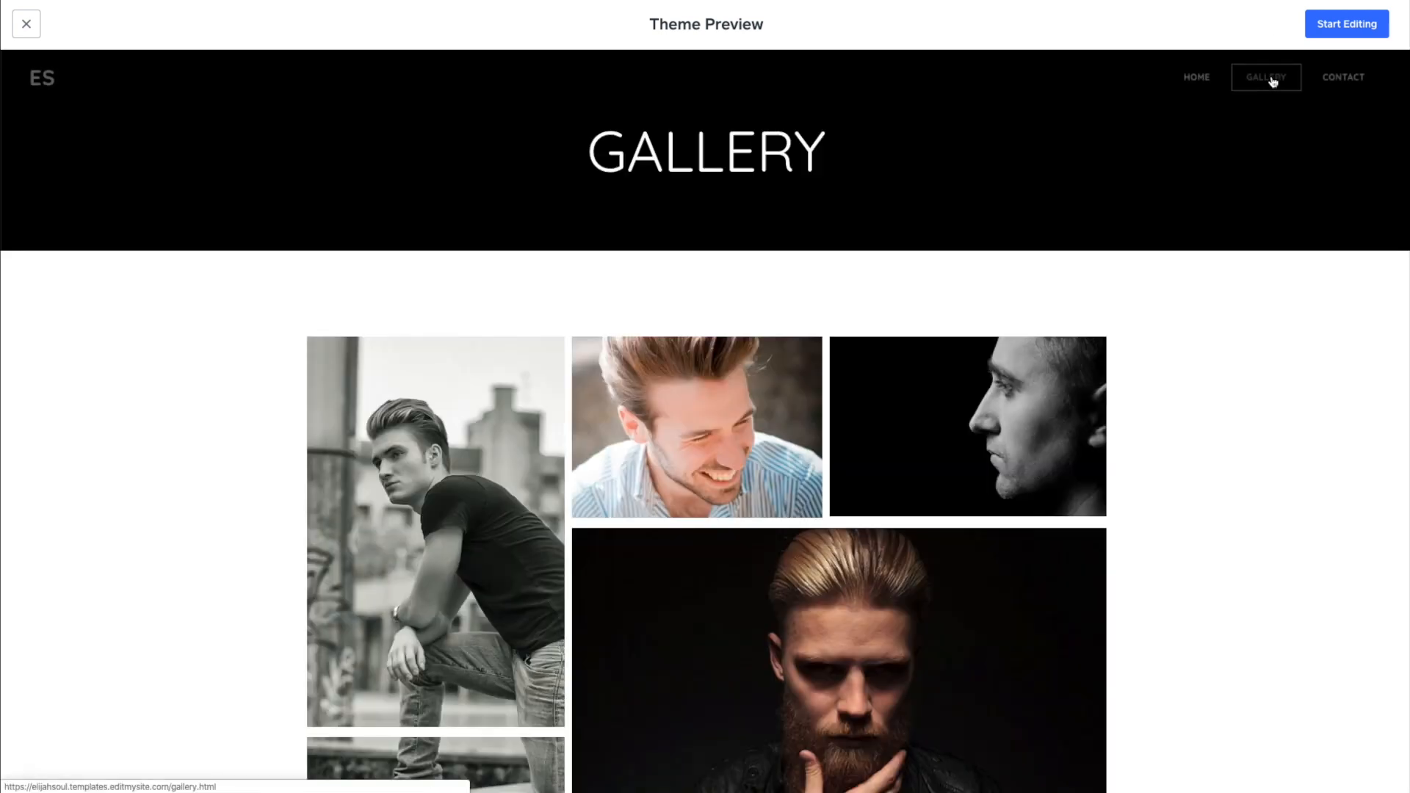
scroll(down, 3)
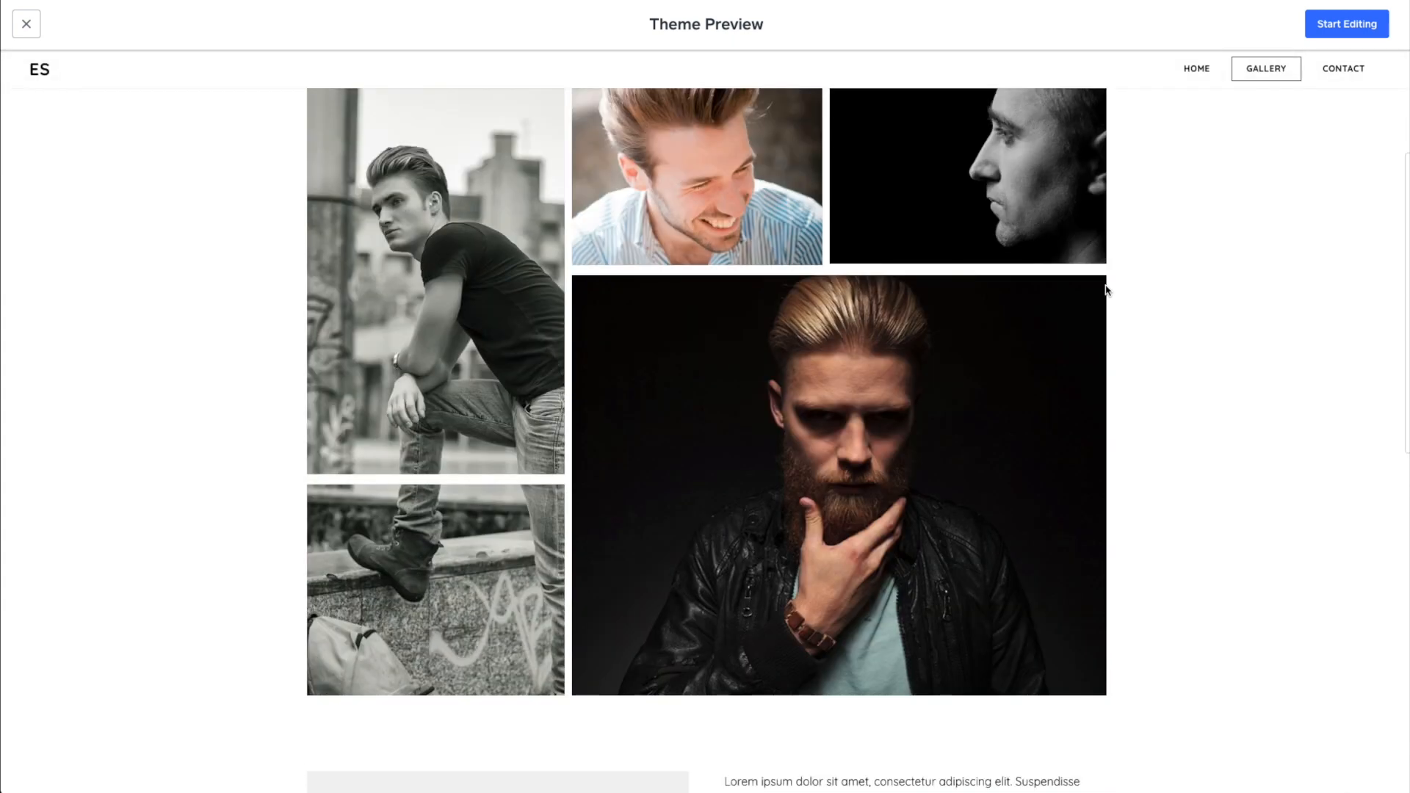
scroll(down, 3)
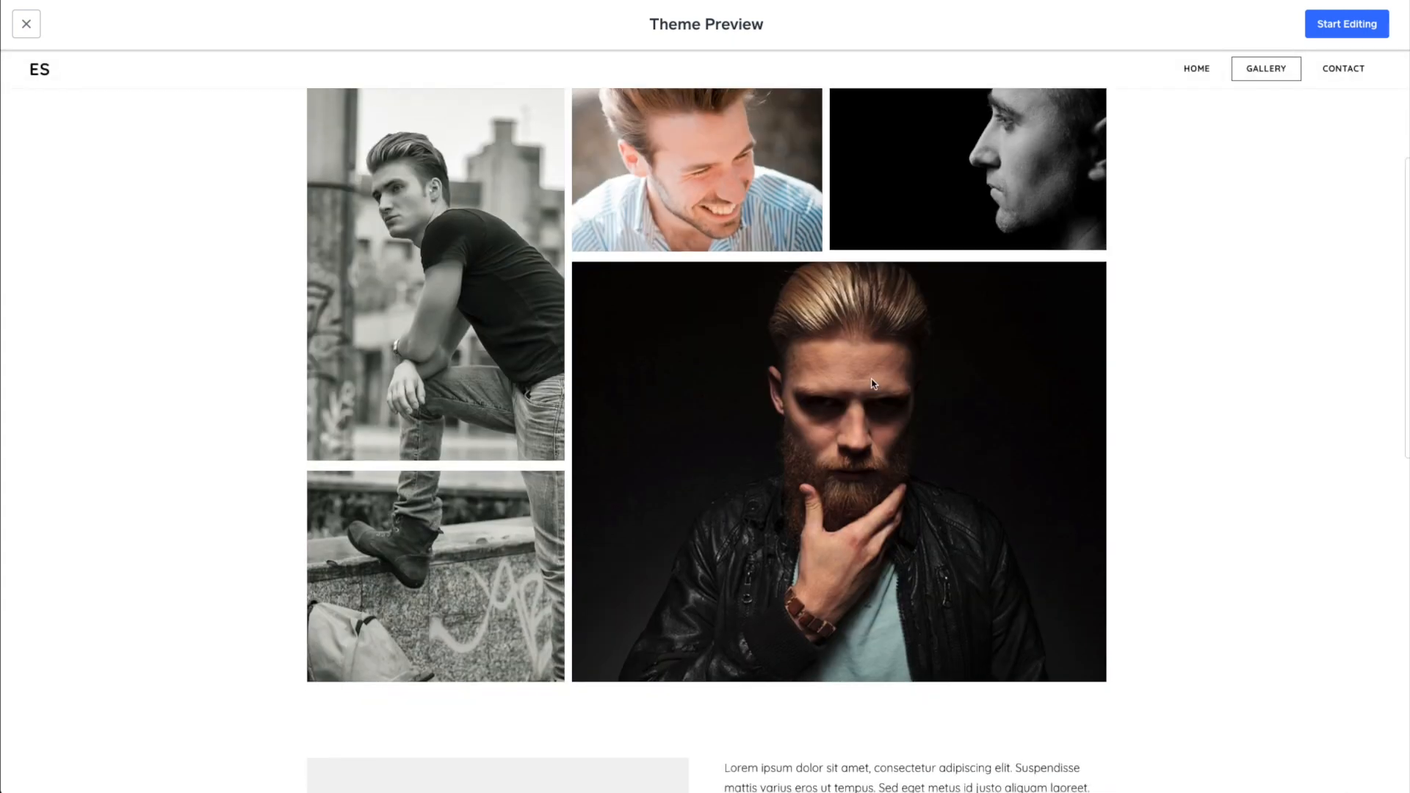
scroll(down, 3)
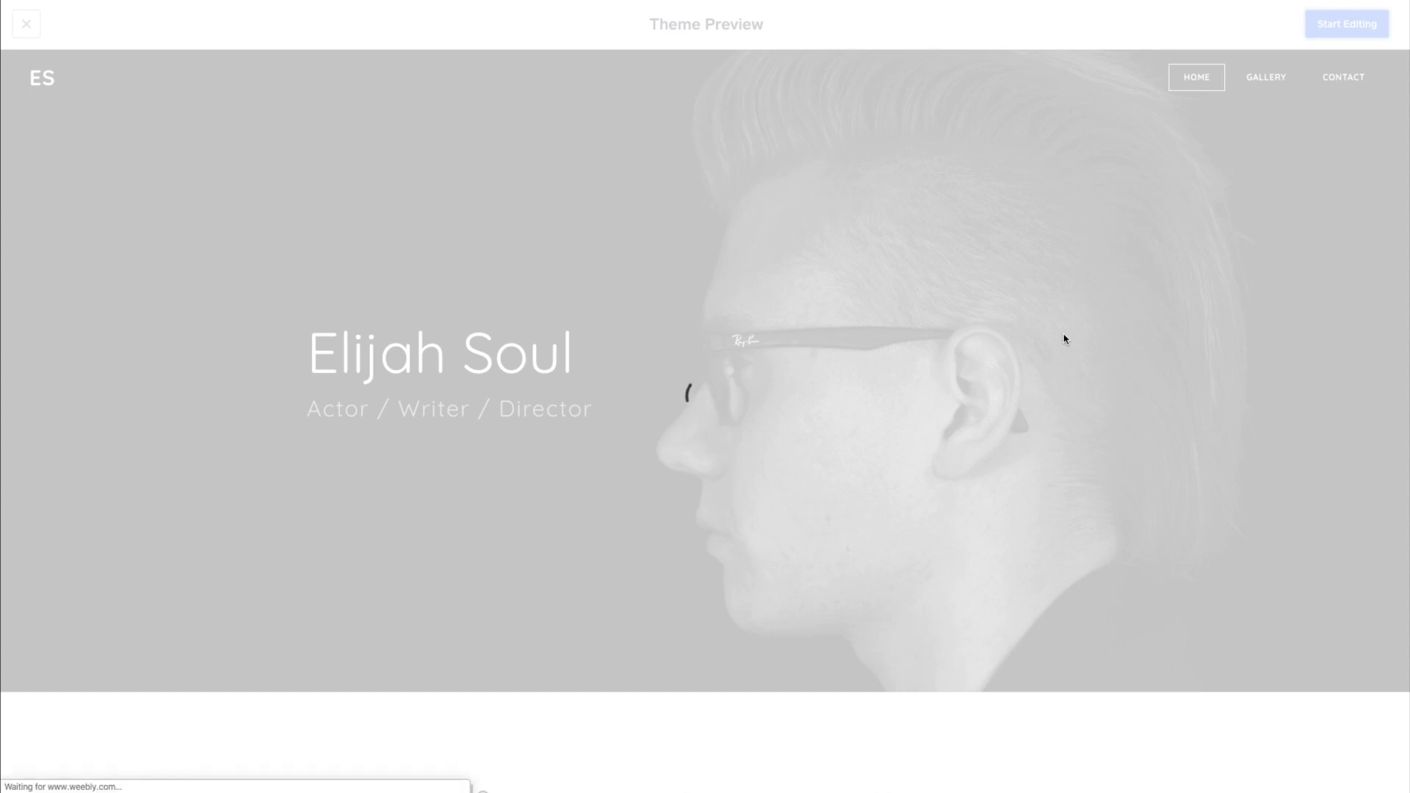
Start a site from the Elijah Soul theme and close the domain name dialog
click(1346, 23)
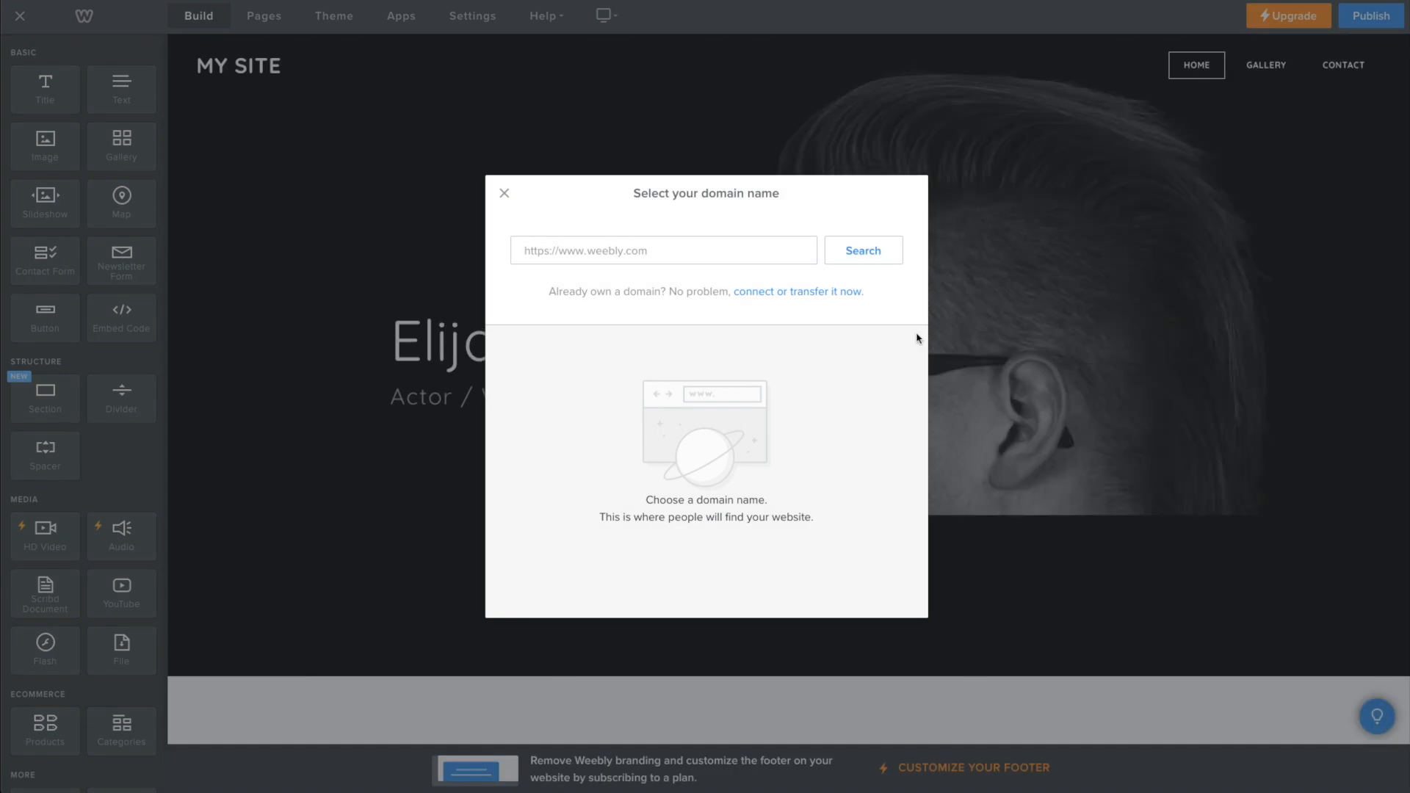
click(663, 250)
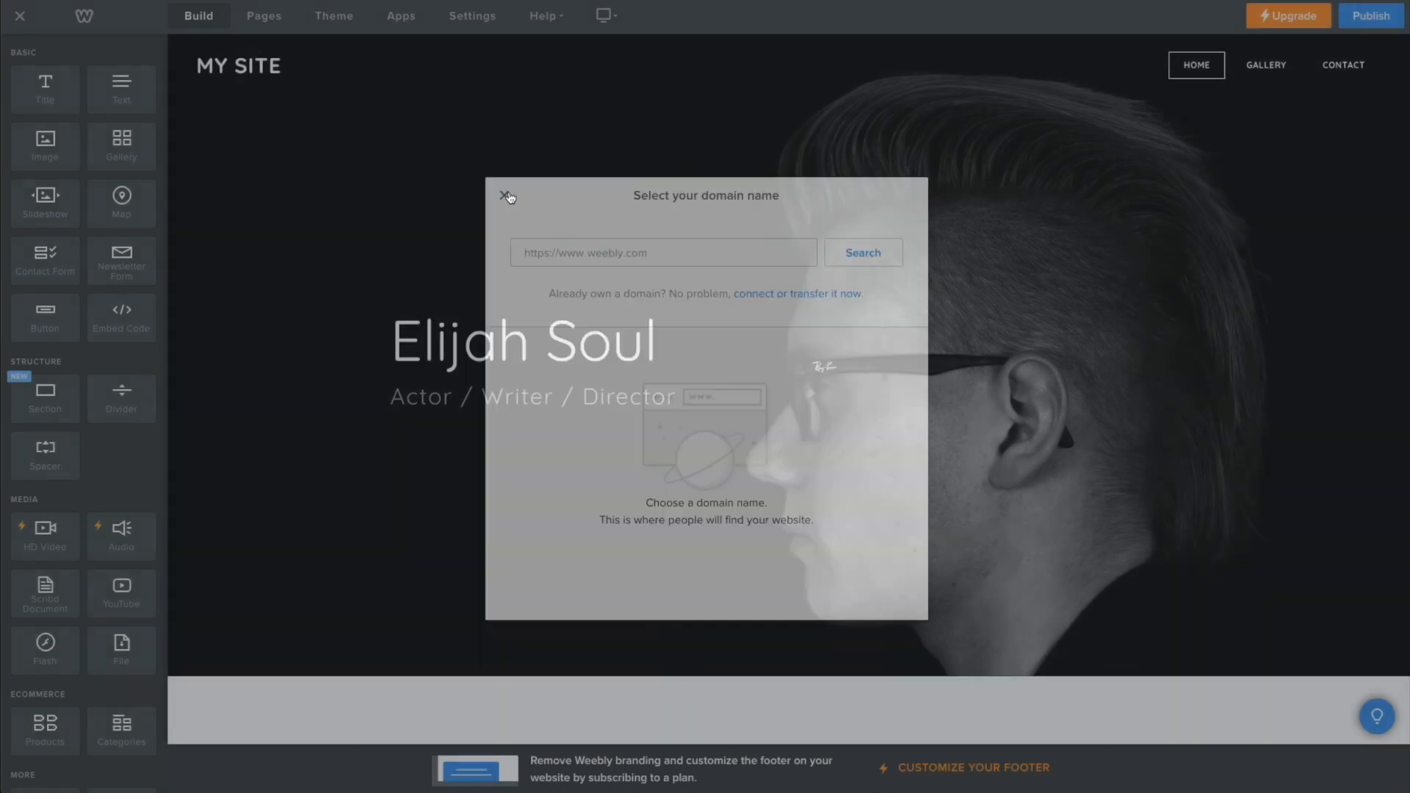
click(506, 196)
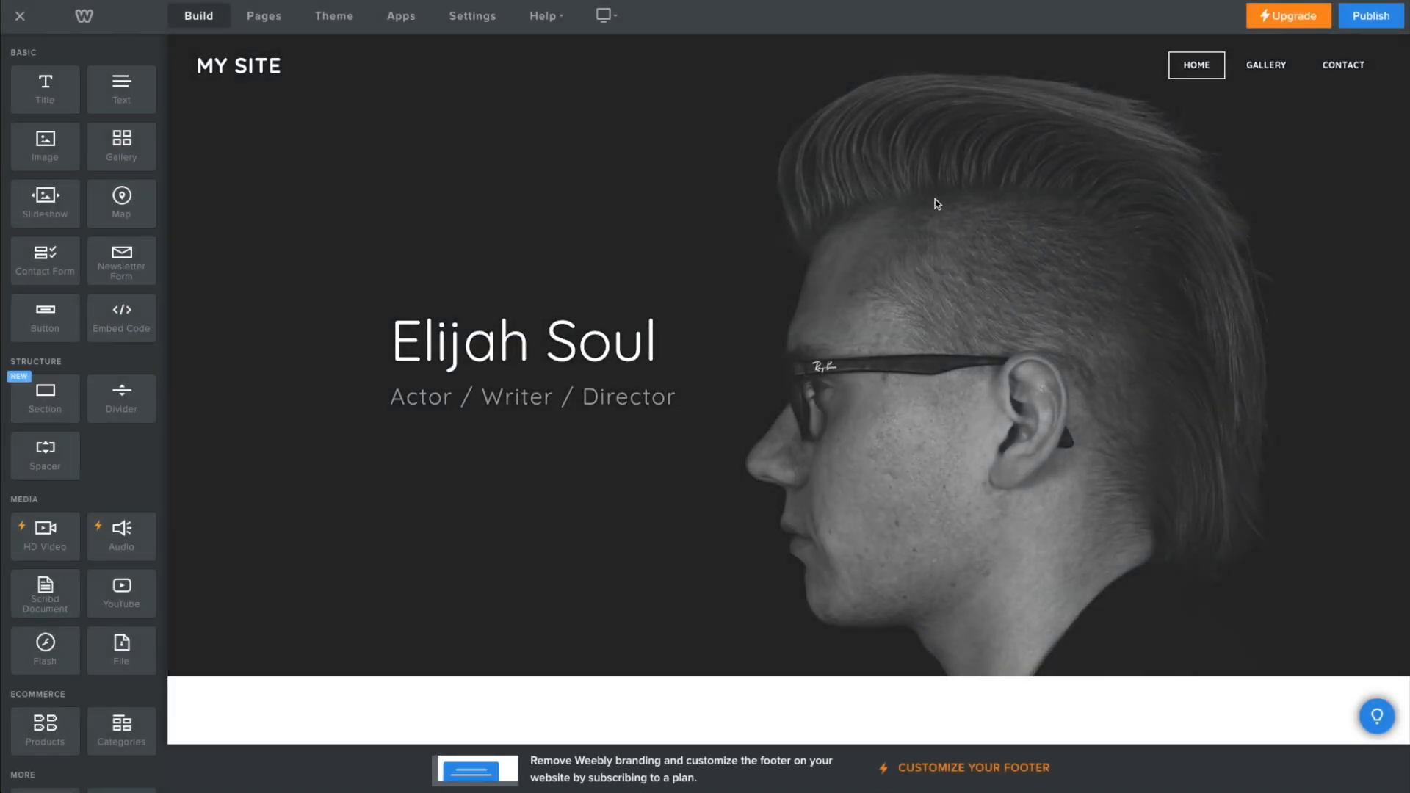
mouse_move(635, 187)
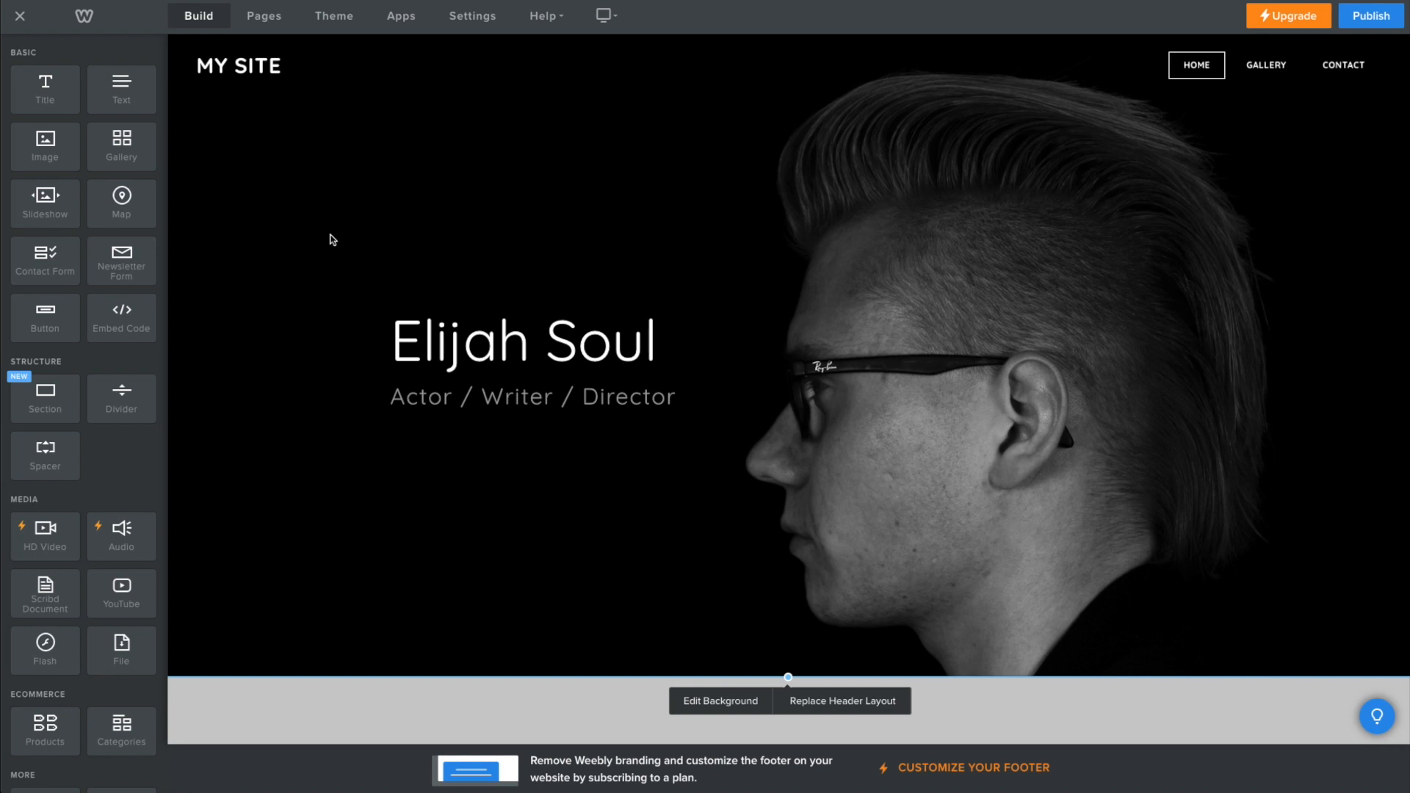
mouse_move(340, 467)
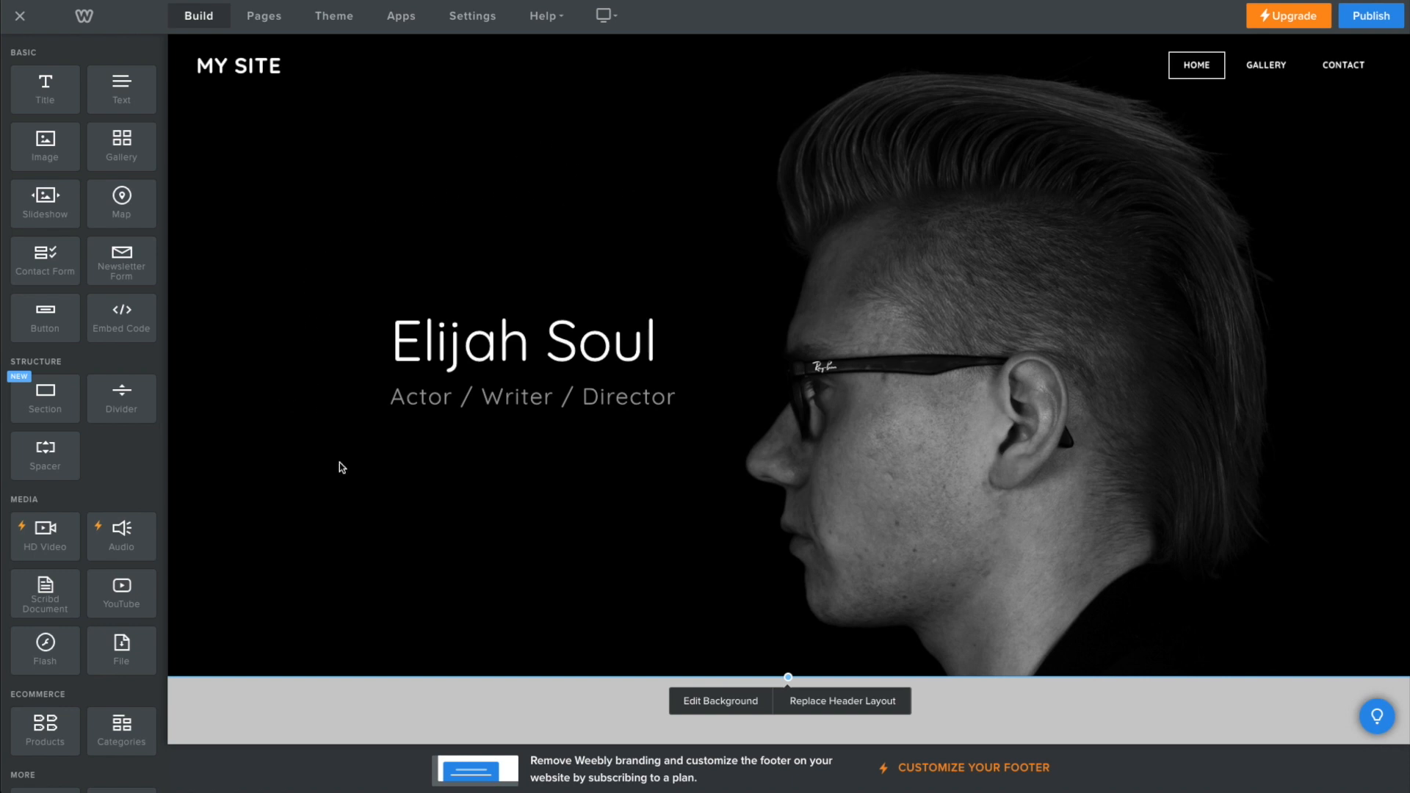
Upload Firecobra_final.jpg as the header background and reposition the car photo
click(720, 700)
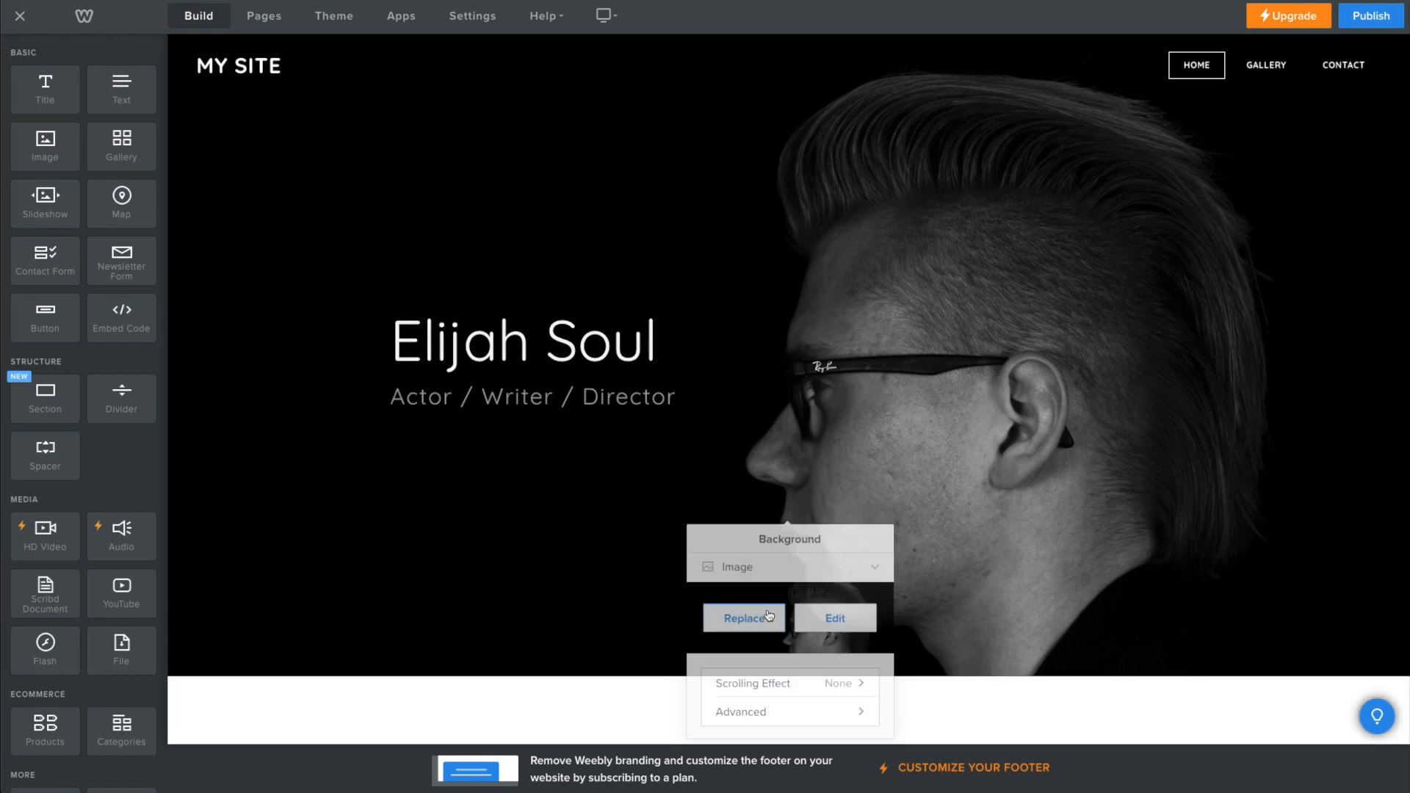
click(742, 617)
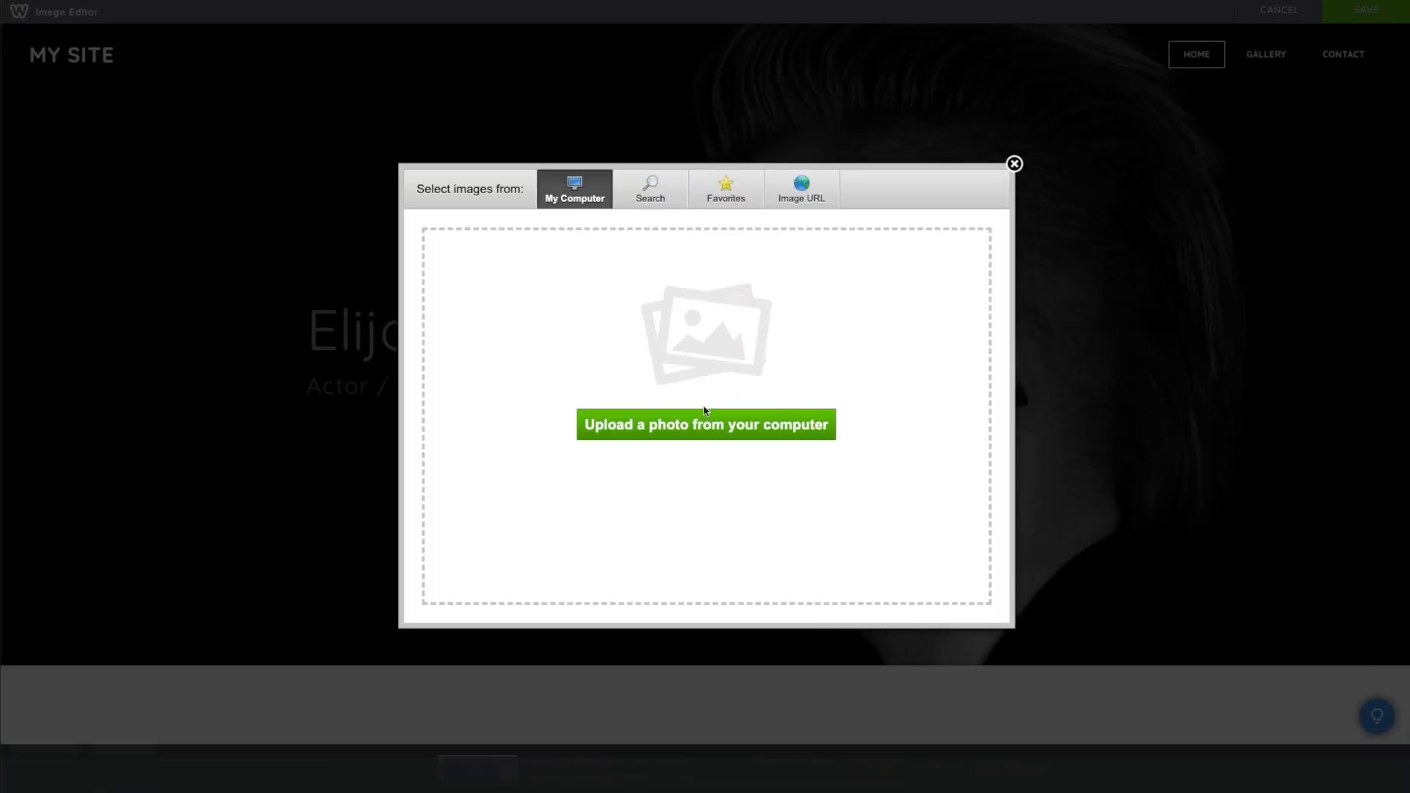
click(705, 424)
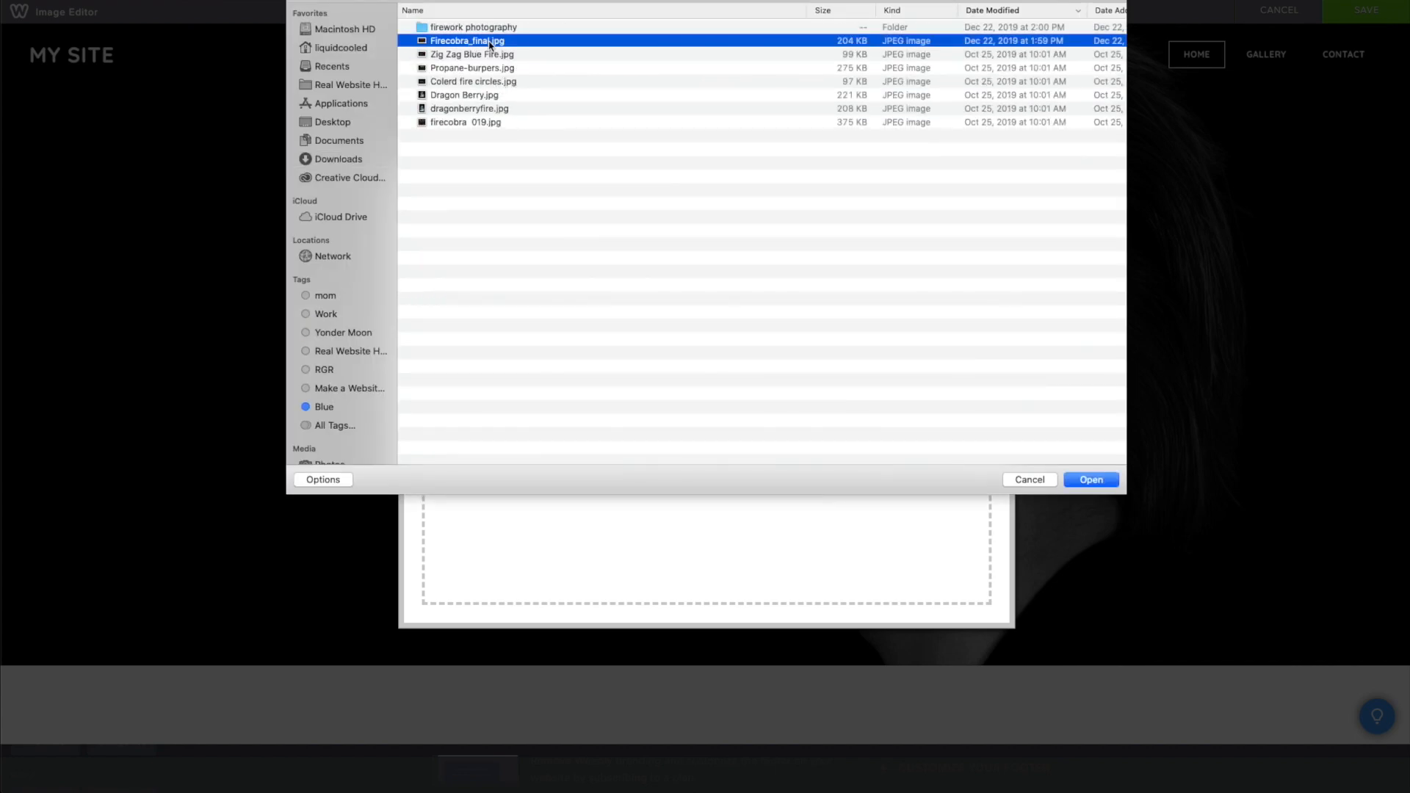
click(1090, 479)
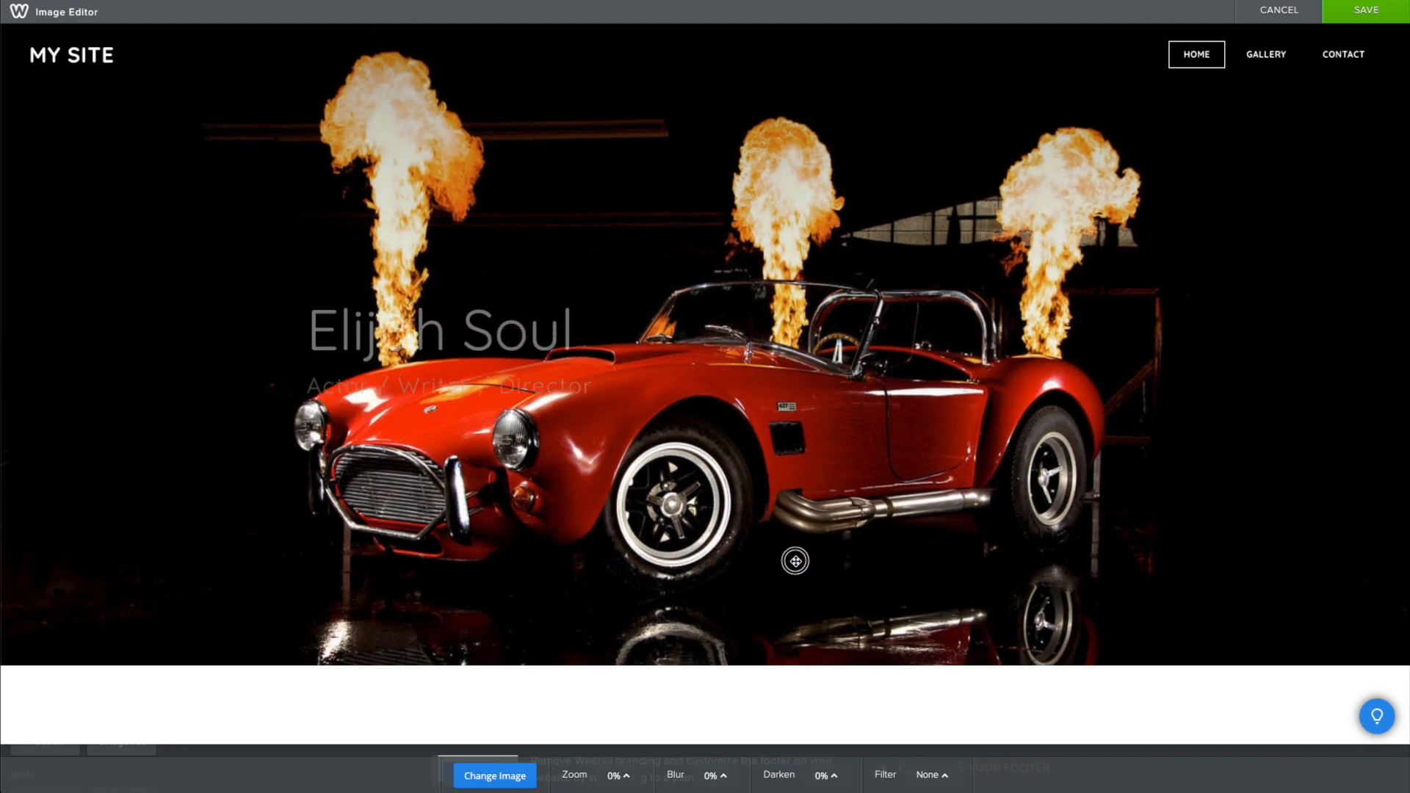
drag(794, 560, 807, 433)
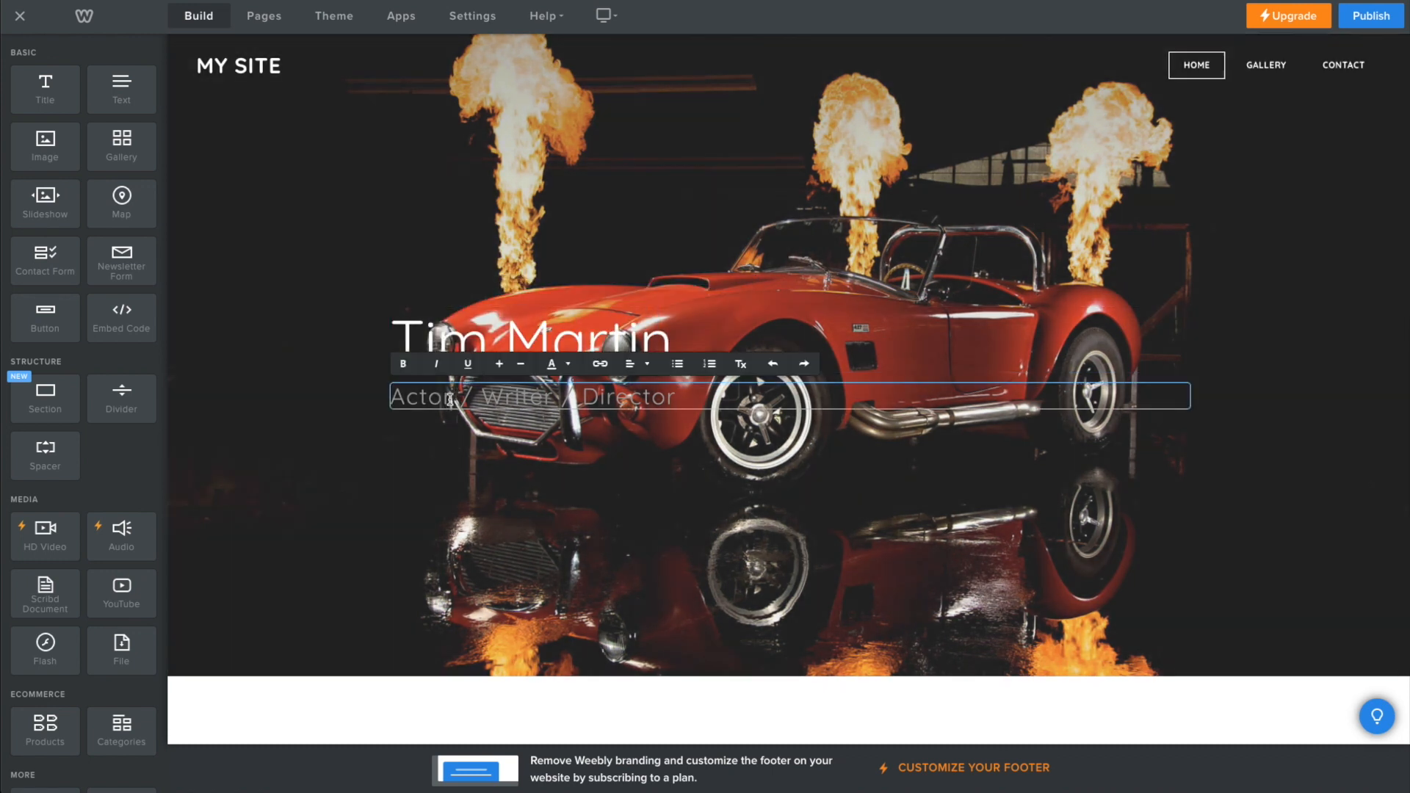
Replace the subtitle 'Actor / Writer / Director' with 'Industrial style photography'
text(Industrial style photography)
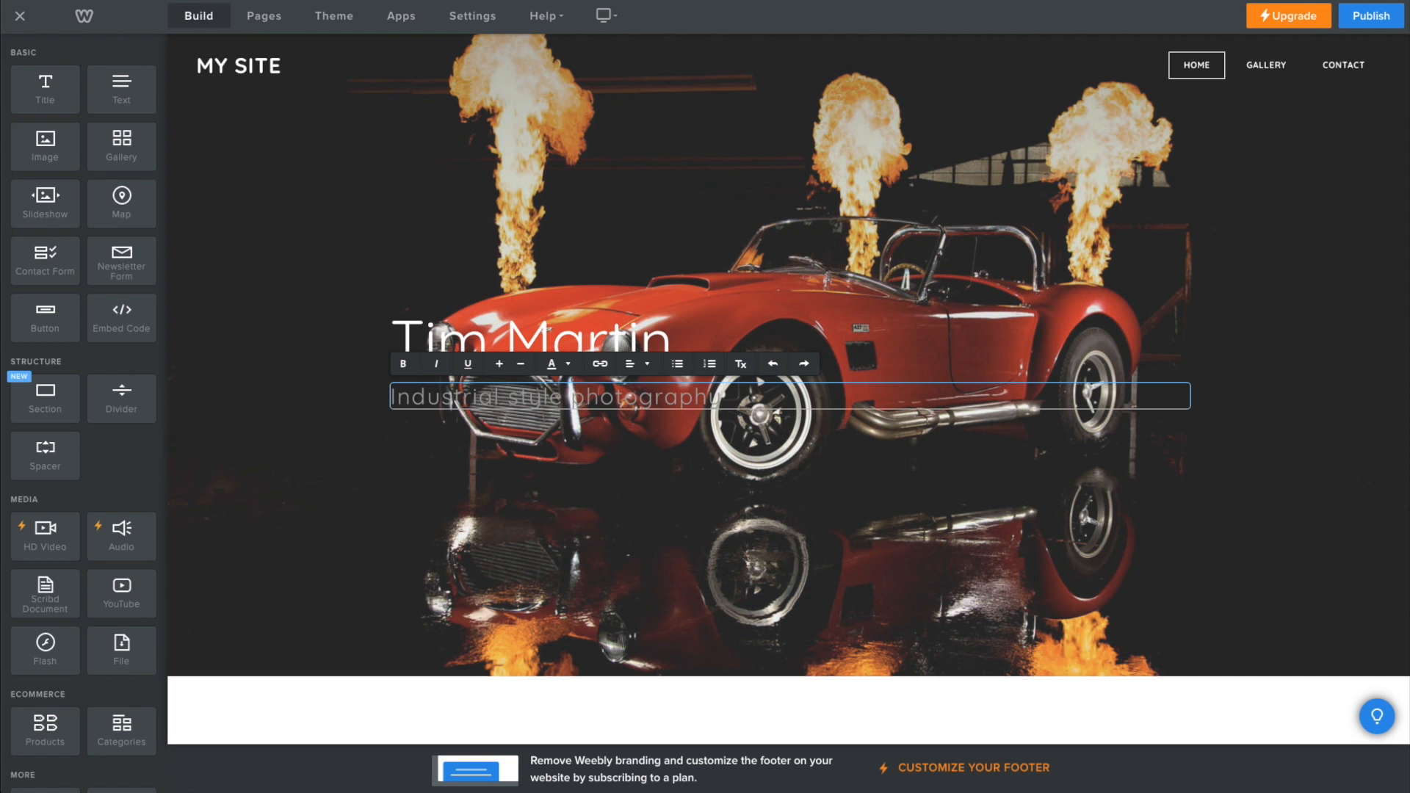
click(1085, 528)
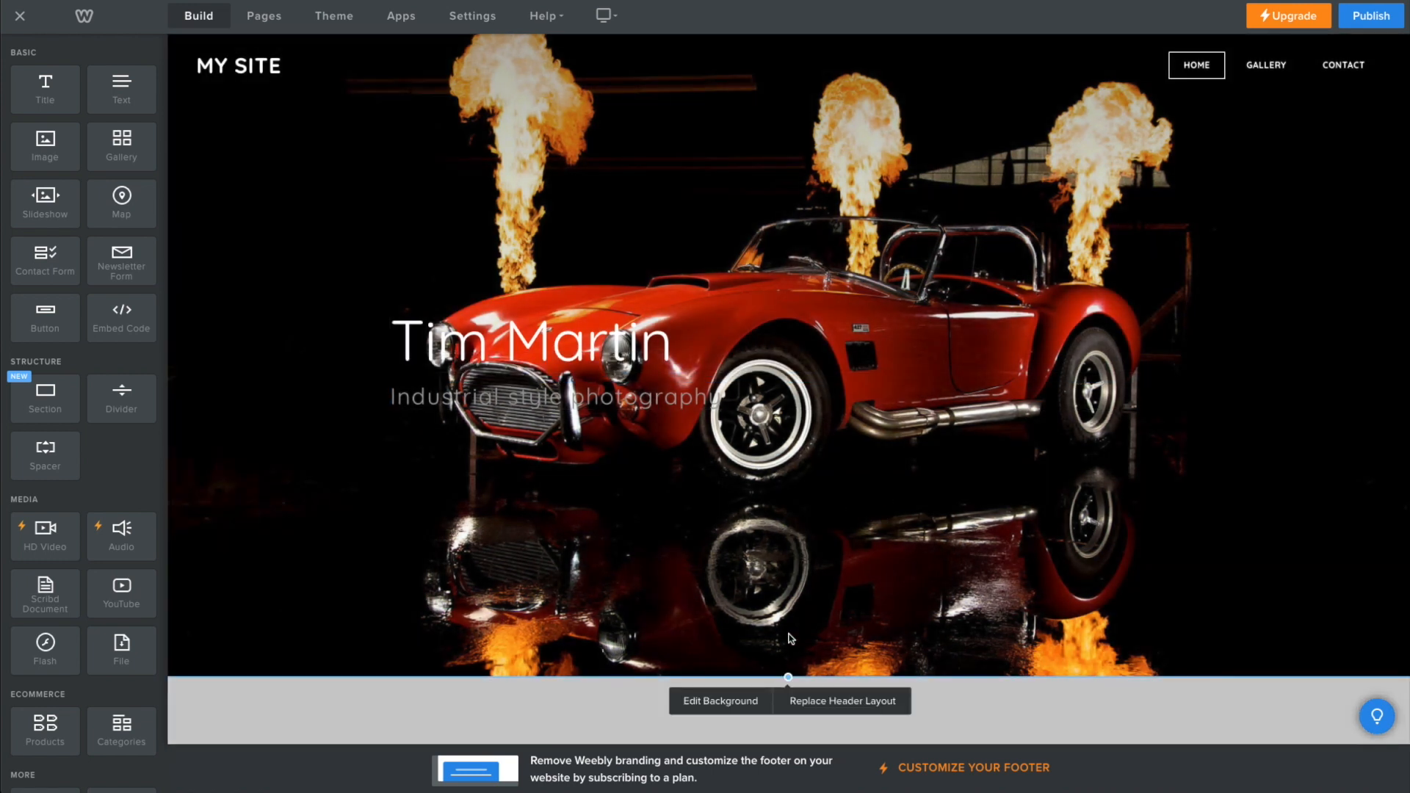
mouse_move(969, 186)
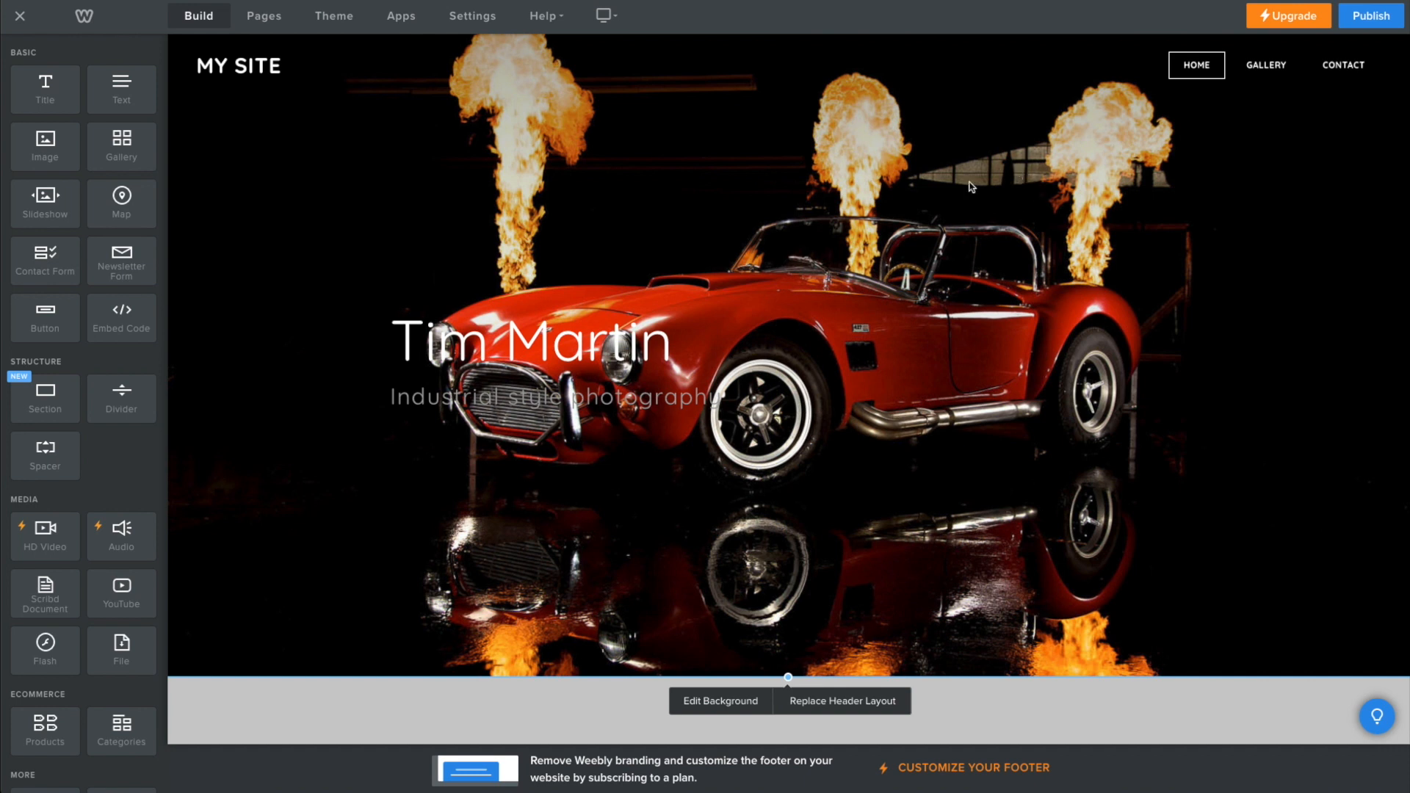
click(559, 396)
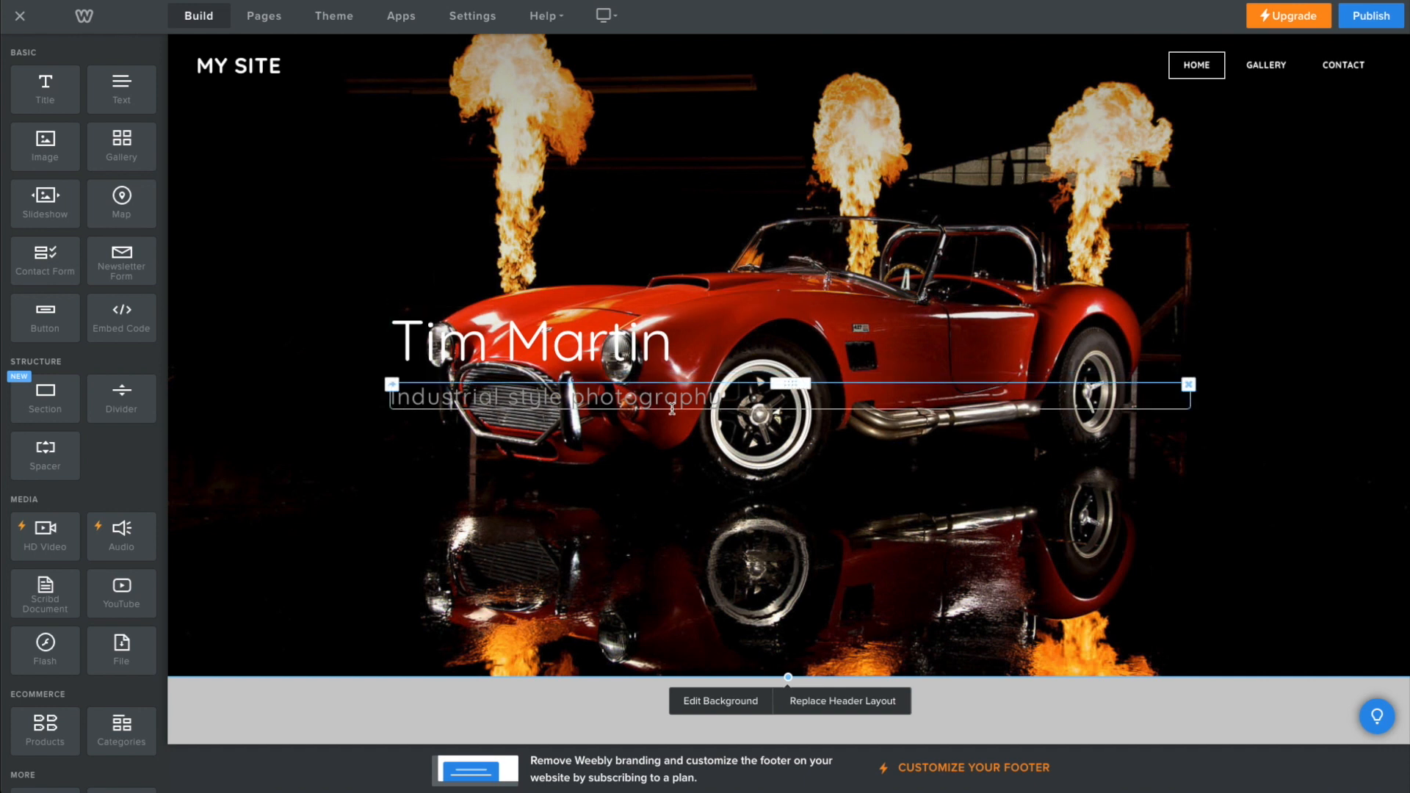
Set the header background Darken slider to 40% and save the image
click(719, 701)
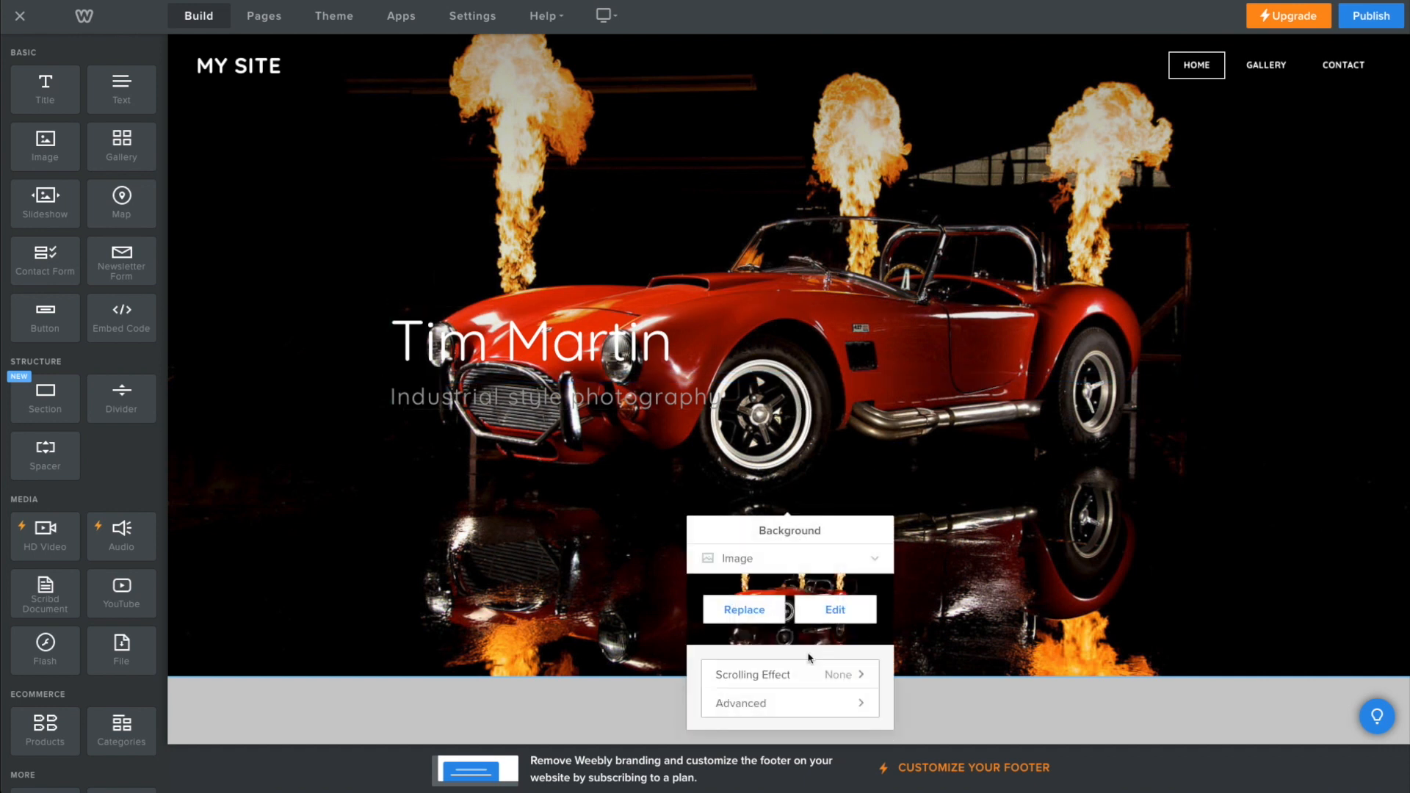
click(833, 609)
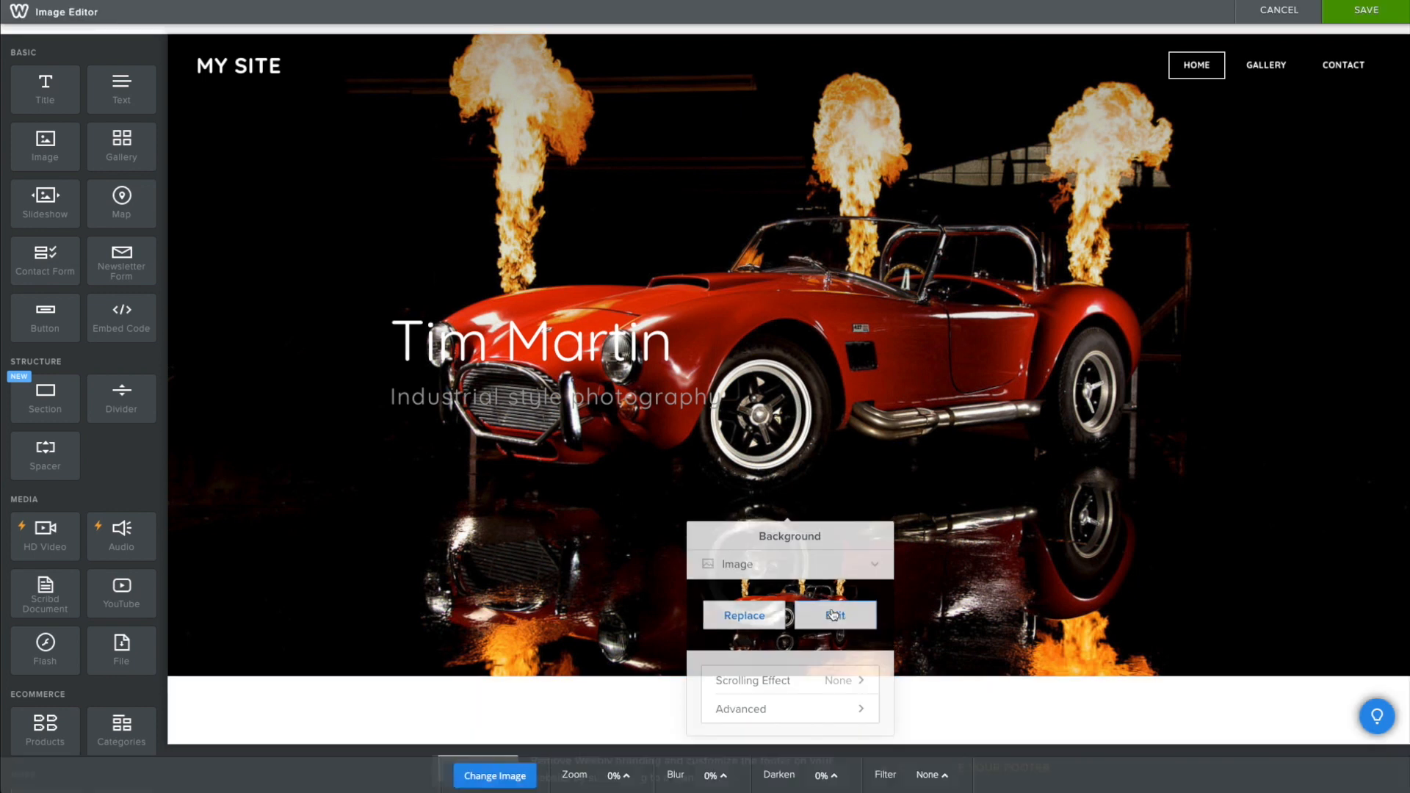
click(833, 615)
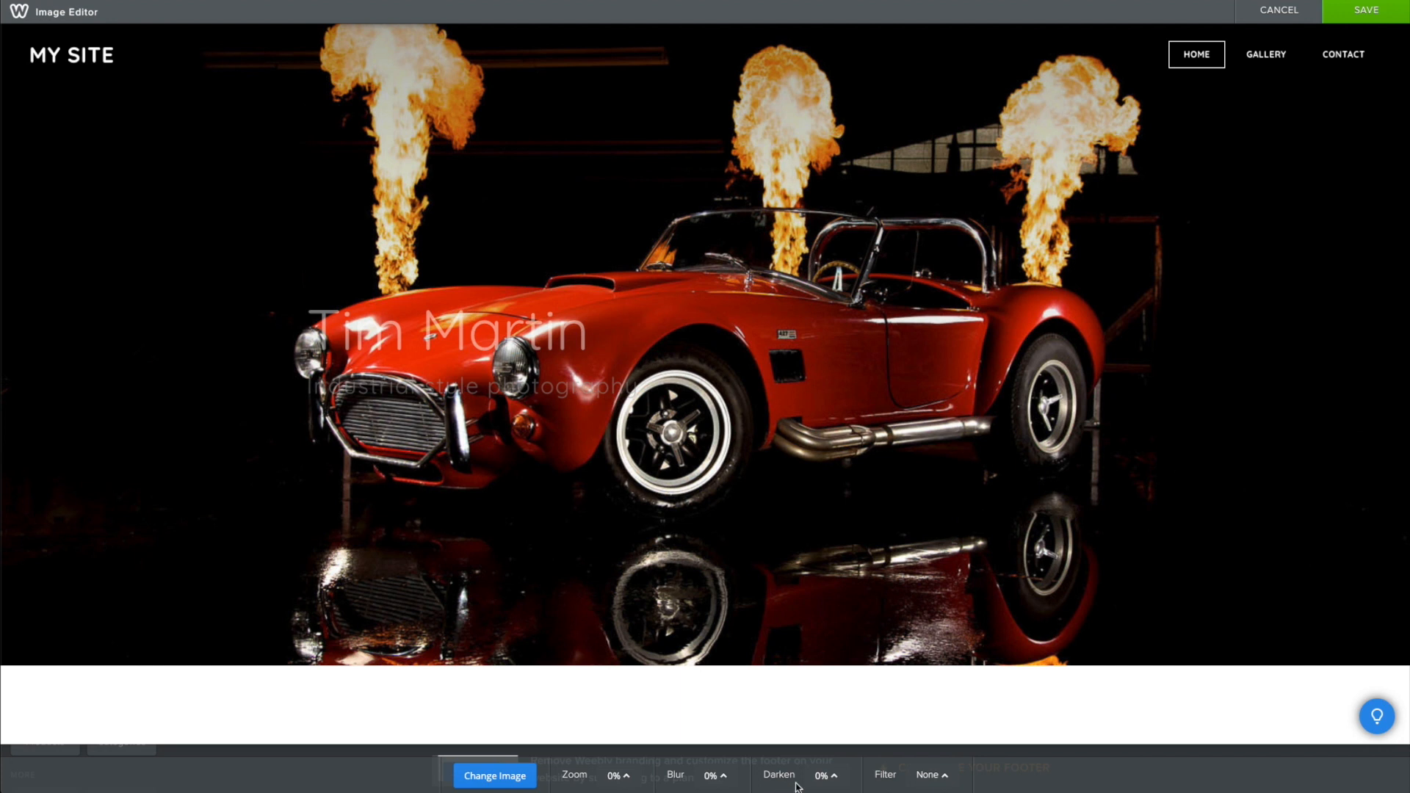
click(822, 775)
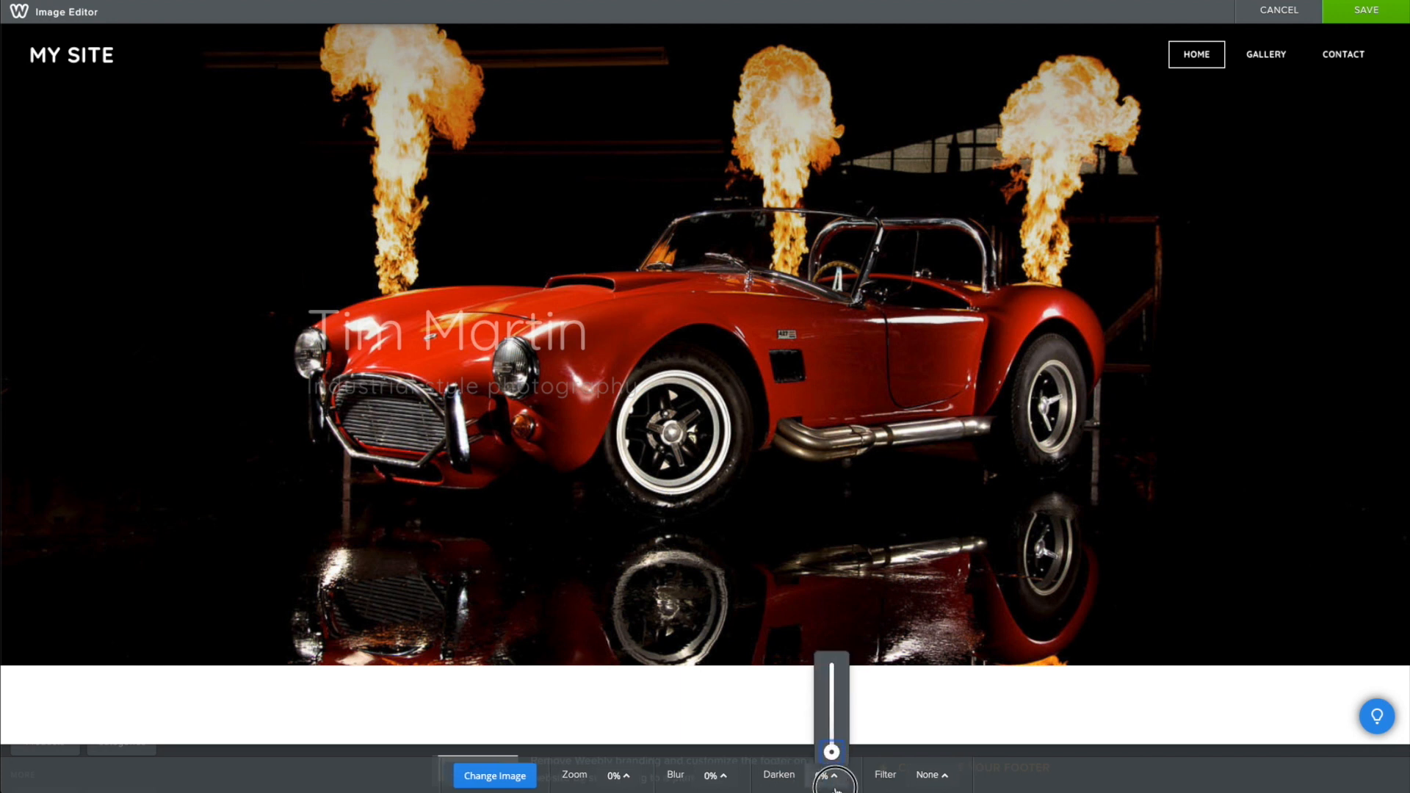
drag(830, 751, 832, 710)
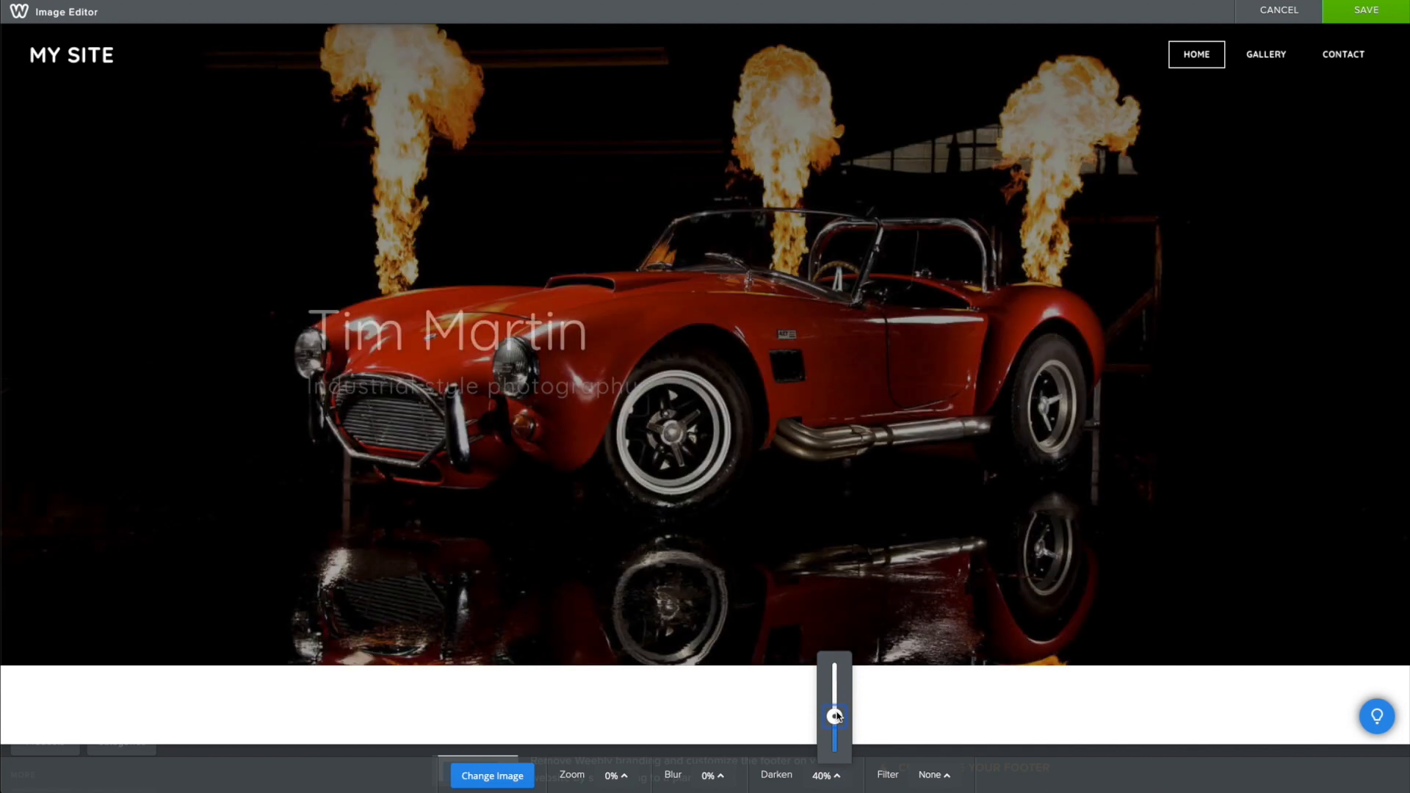
drag(833, 716, 834, 688)
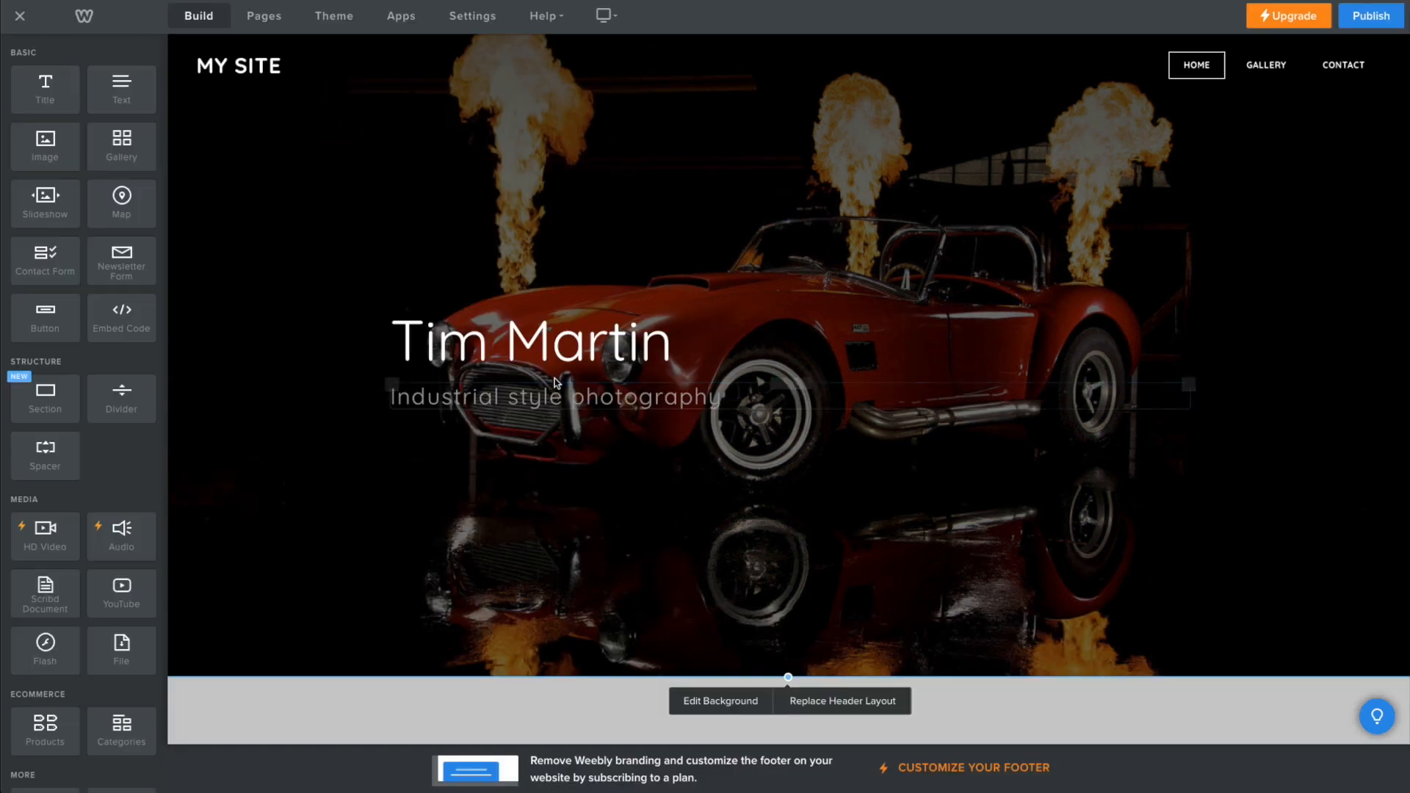
click(555, 396)
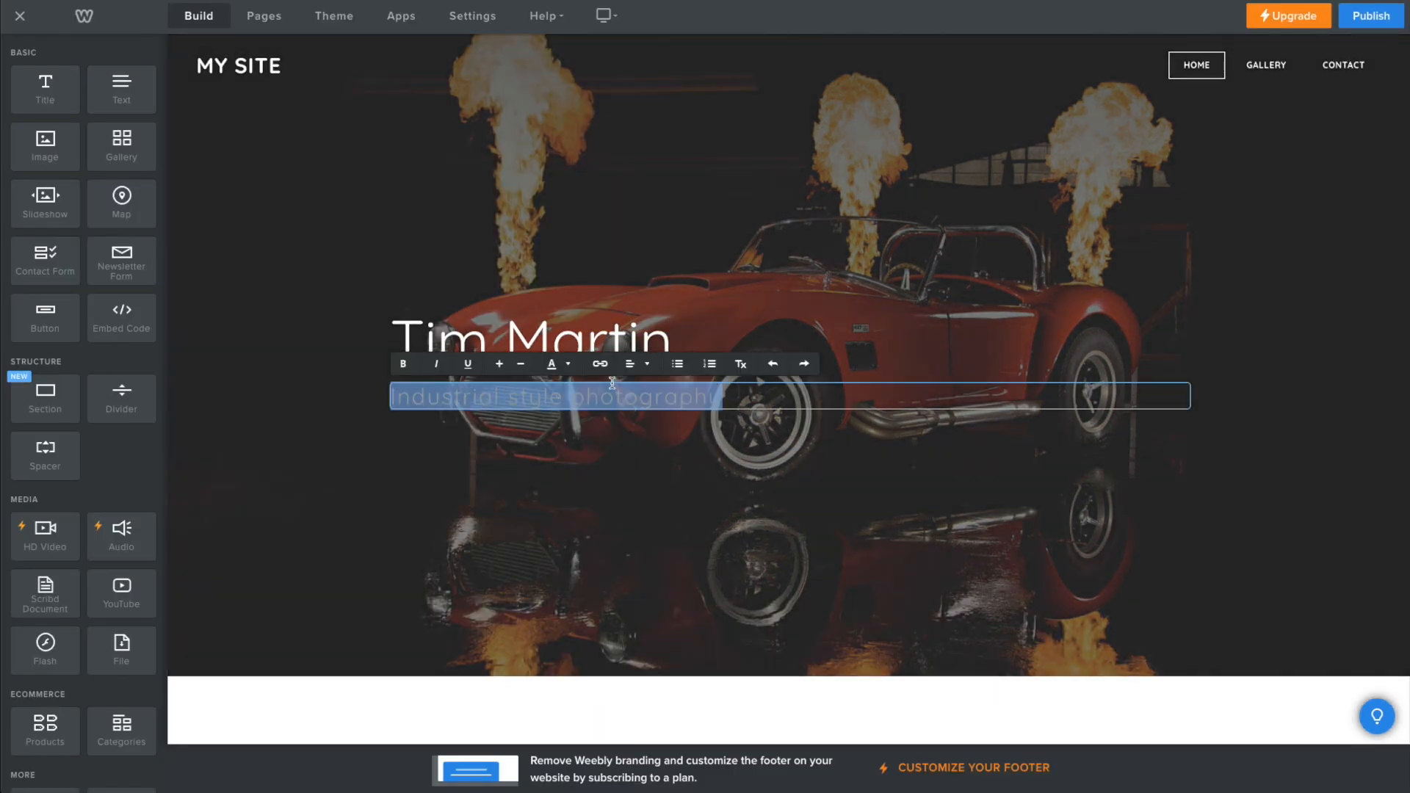